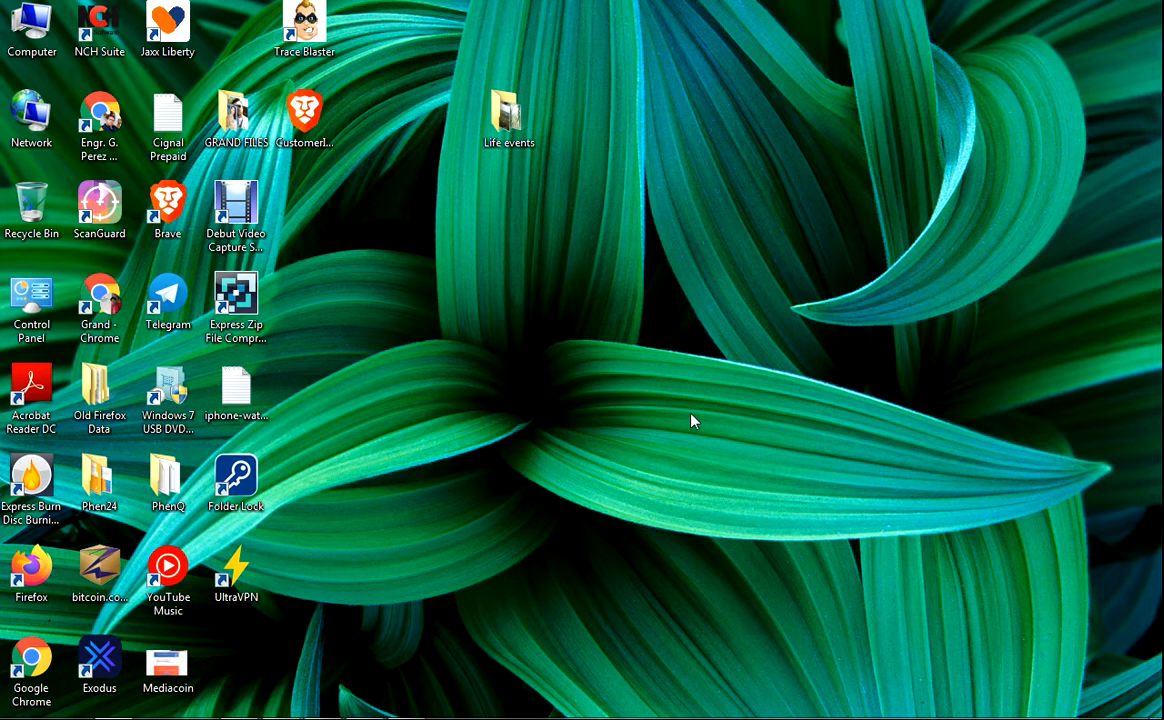
{"action": "mouse_move", "coordinate": [810, 422]}
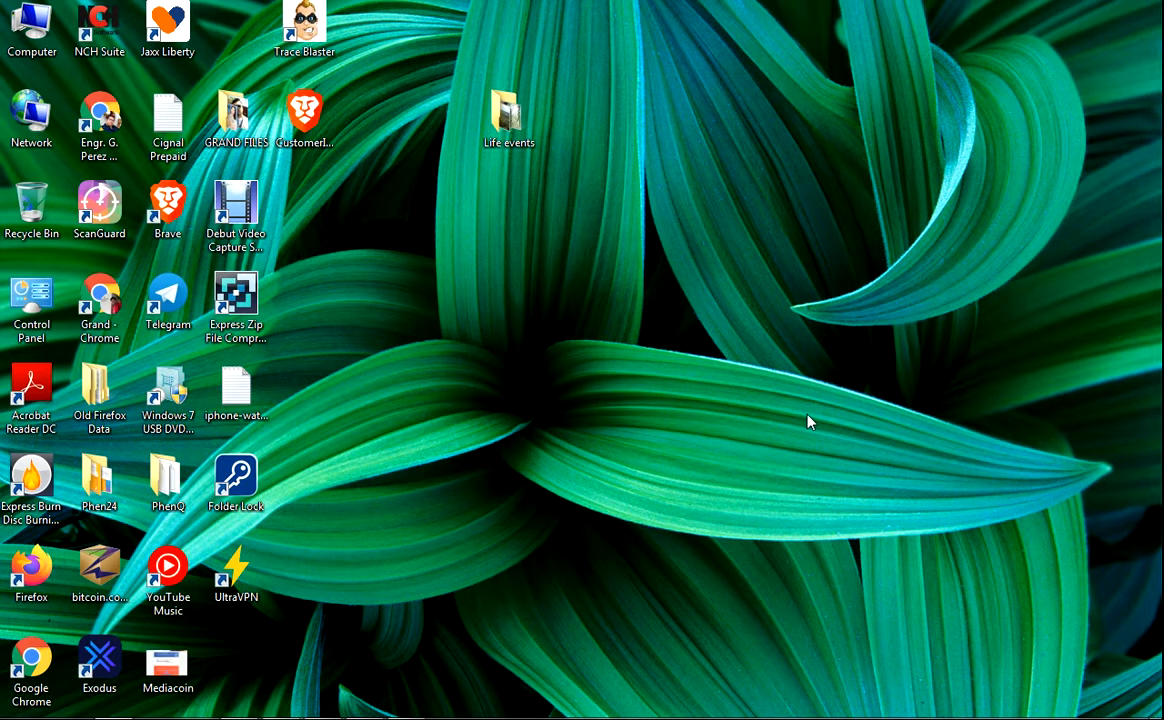
{"action": "mouse_move", "coordinate": [876, 464]}
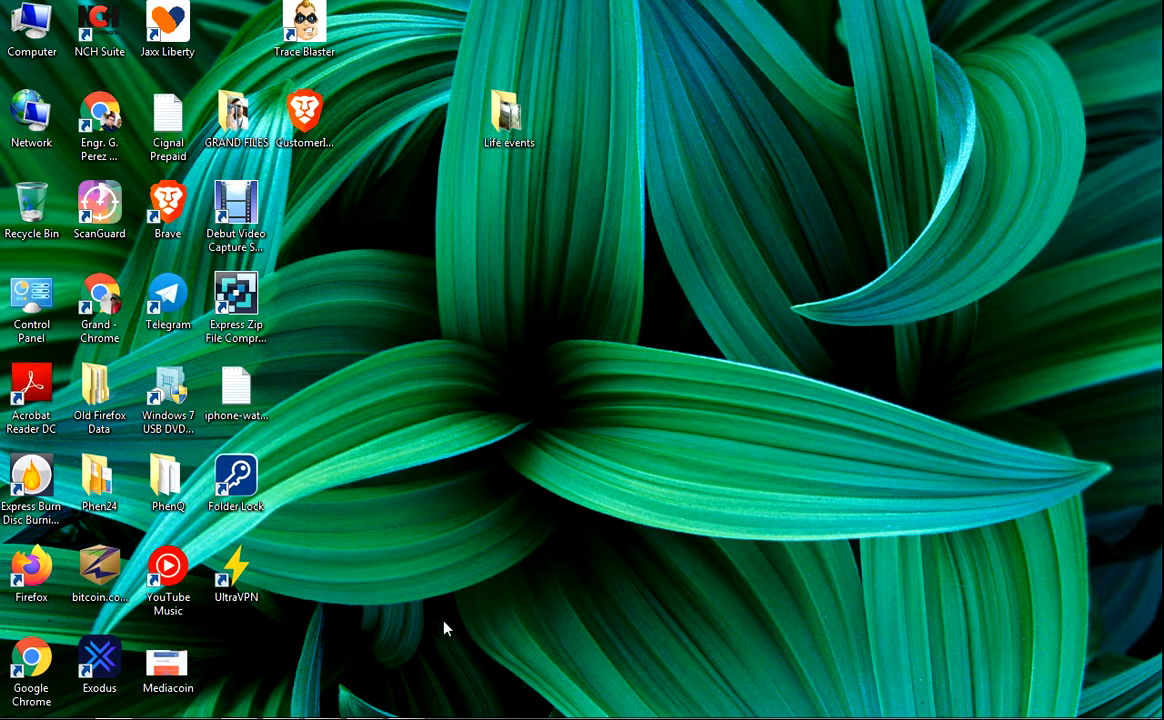
{"action": "mouse_move", "coordinate": [480, 656]}
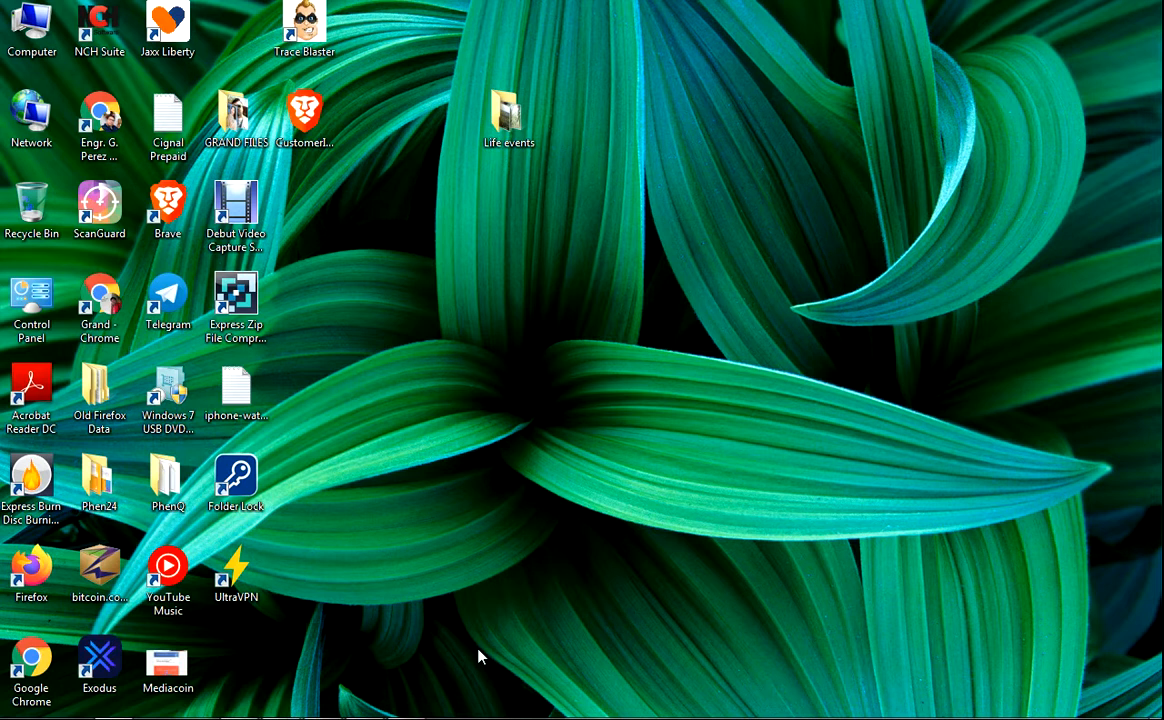
{"action": "mouse_move", "coordinate": [616, 660]}
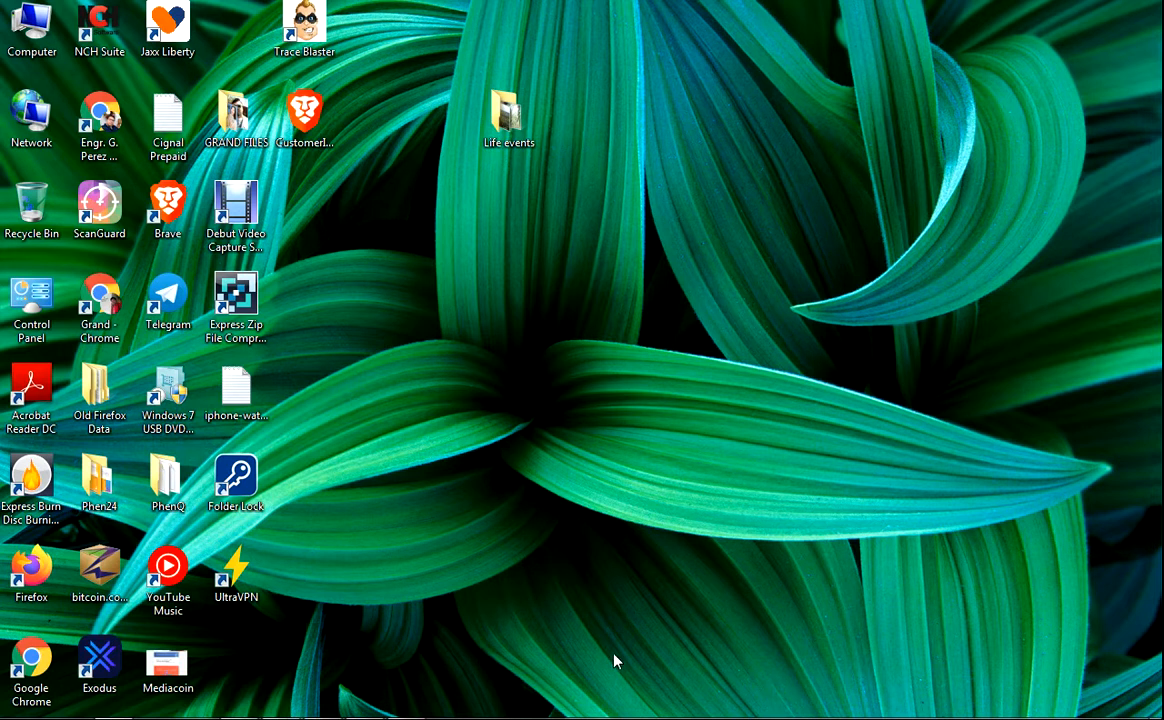
{"action": "mouse_move", "coordinate": [744, 662]}
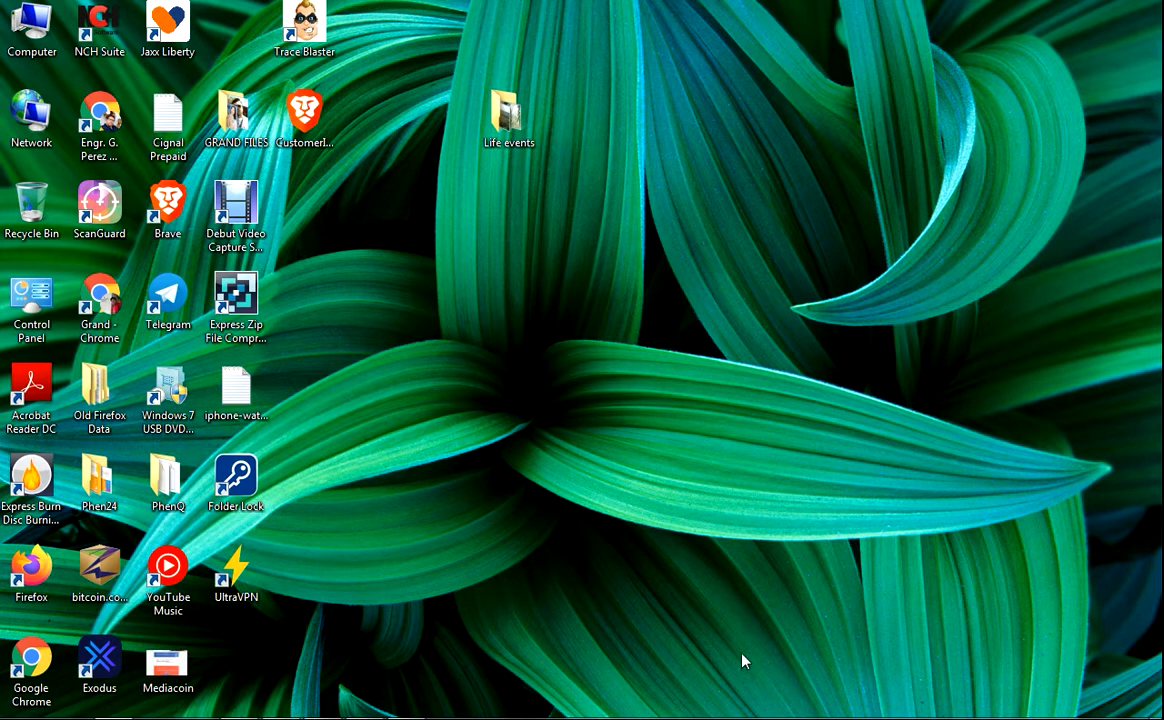
{"action": "mouse_move", "coordinate": [750, 624]}
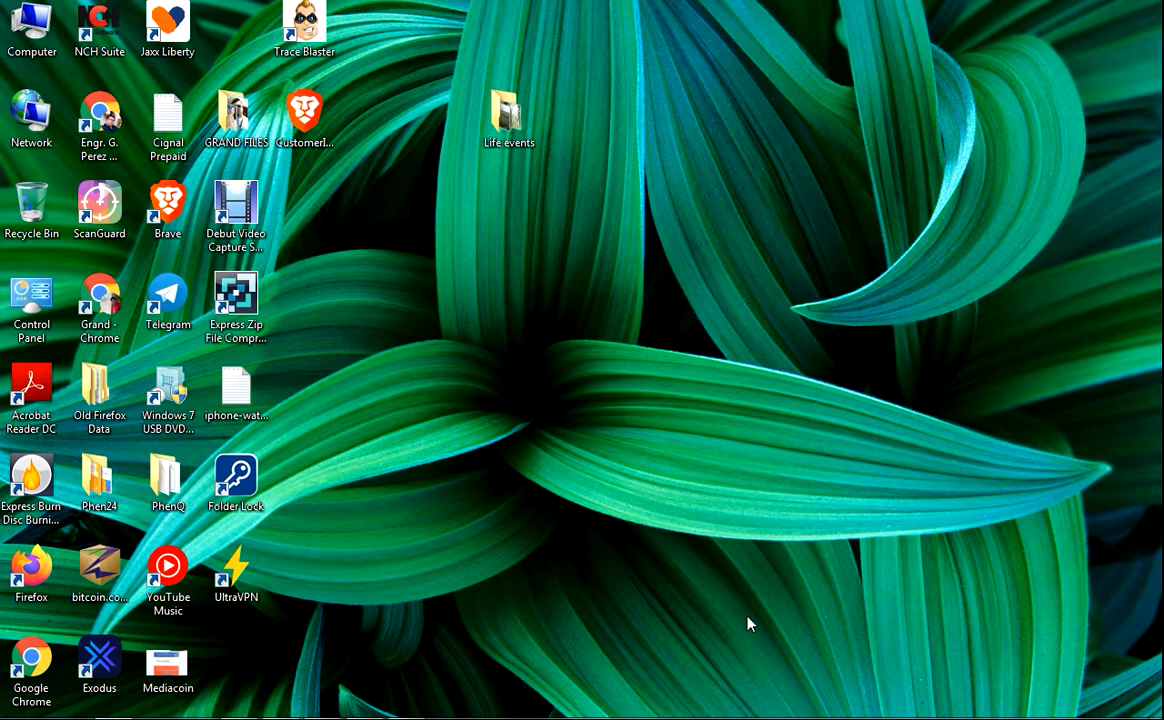
{"action": "mouse_move", "coordinate": [740, 676]}
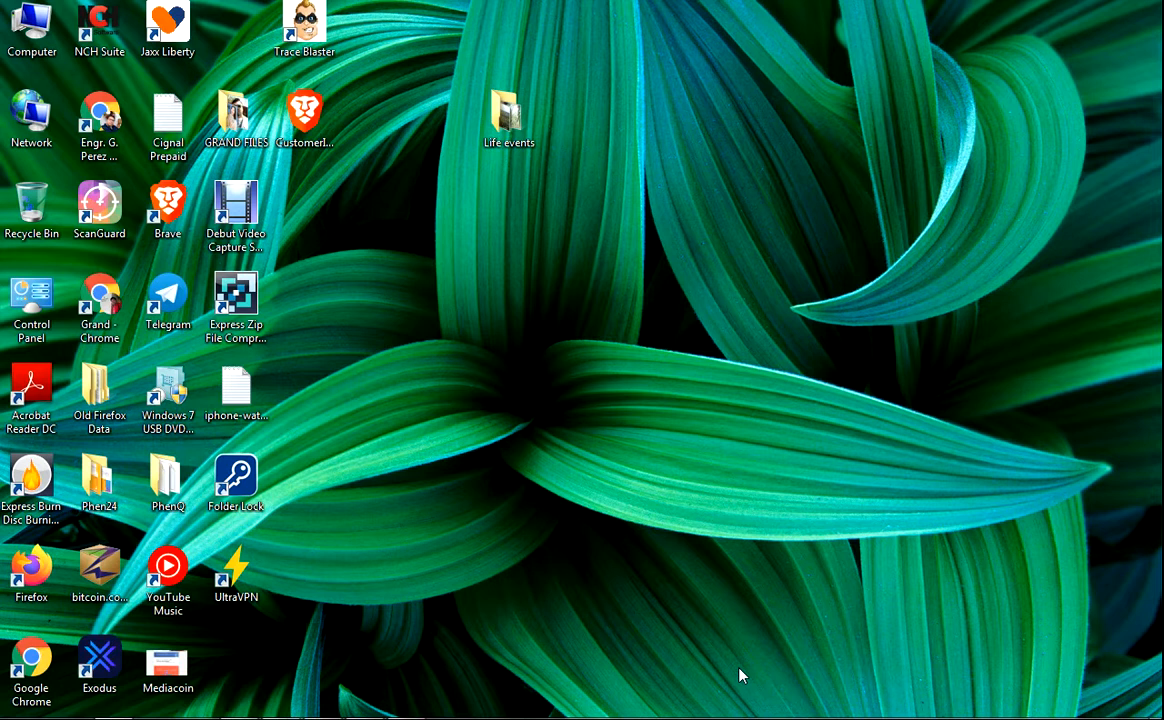
{"action": "mouse_move", "coordinate": [780, 680]}
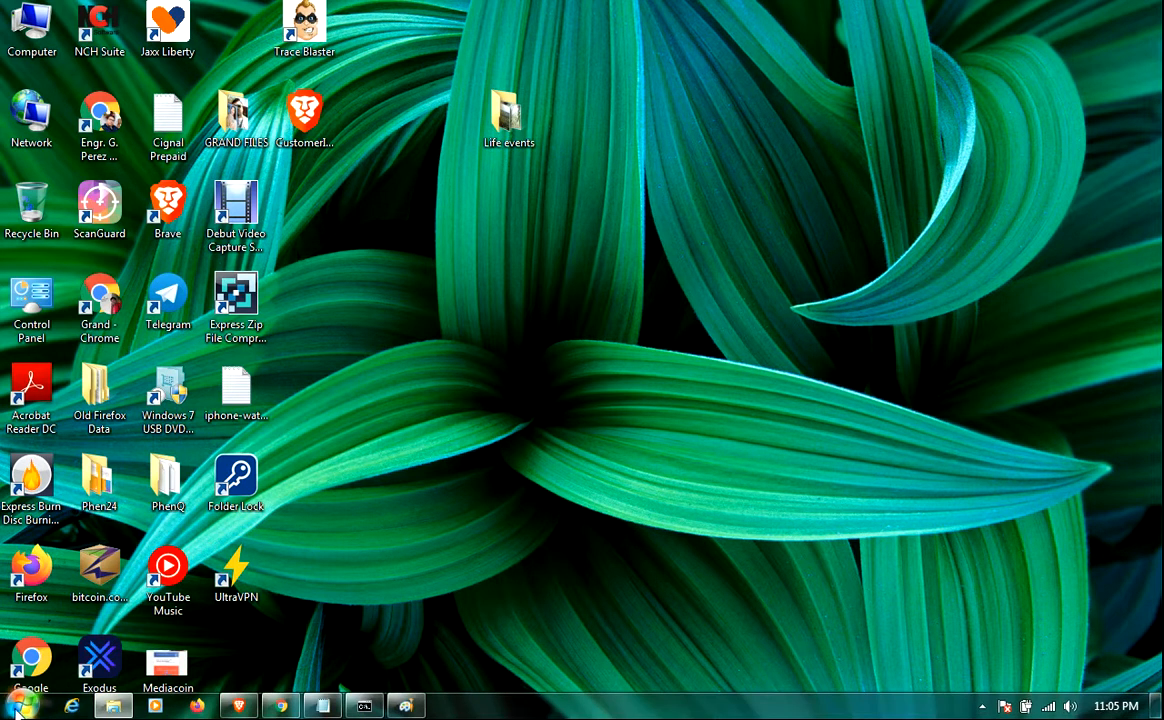
{"action": "mouse_move", "coordinate": [22, 704]}
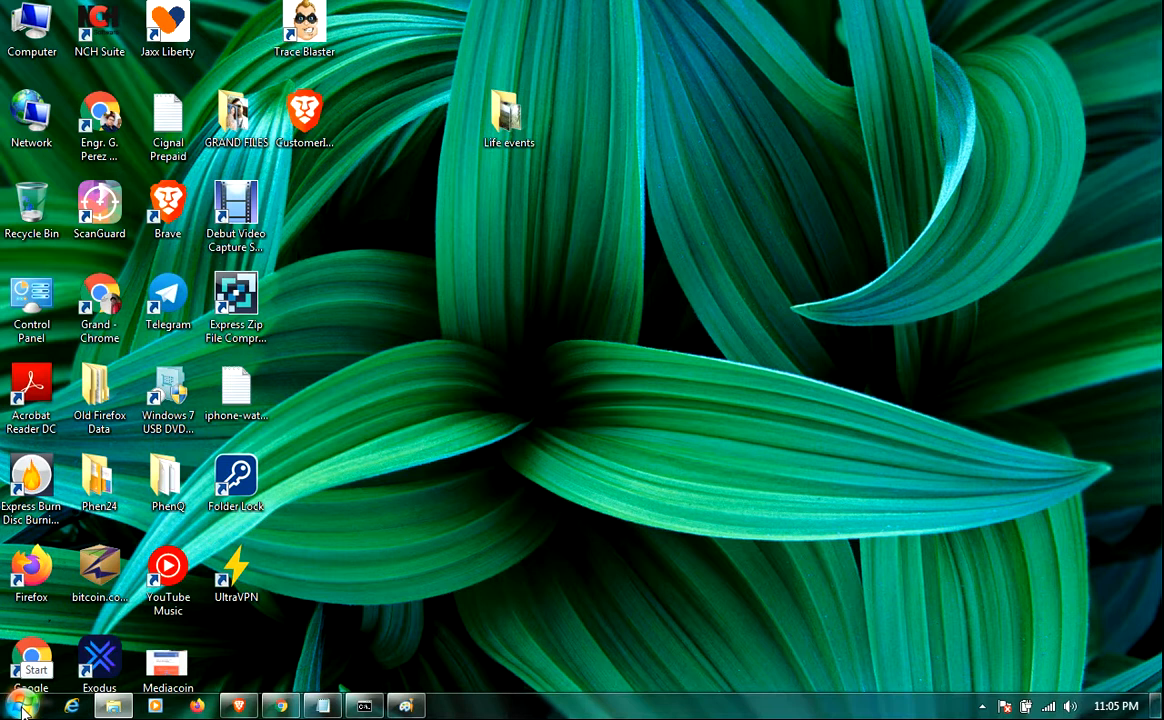
Launch Control Panel from its desktop icon after glancing at the Start menu
{"action": "left_click", "coordinate": [20, 704]}
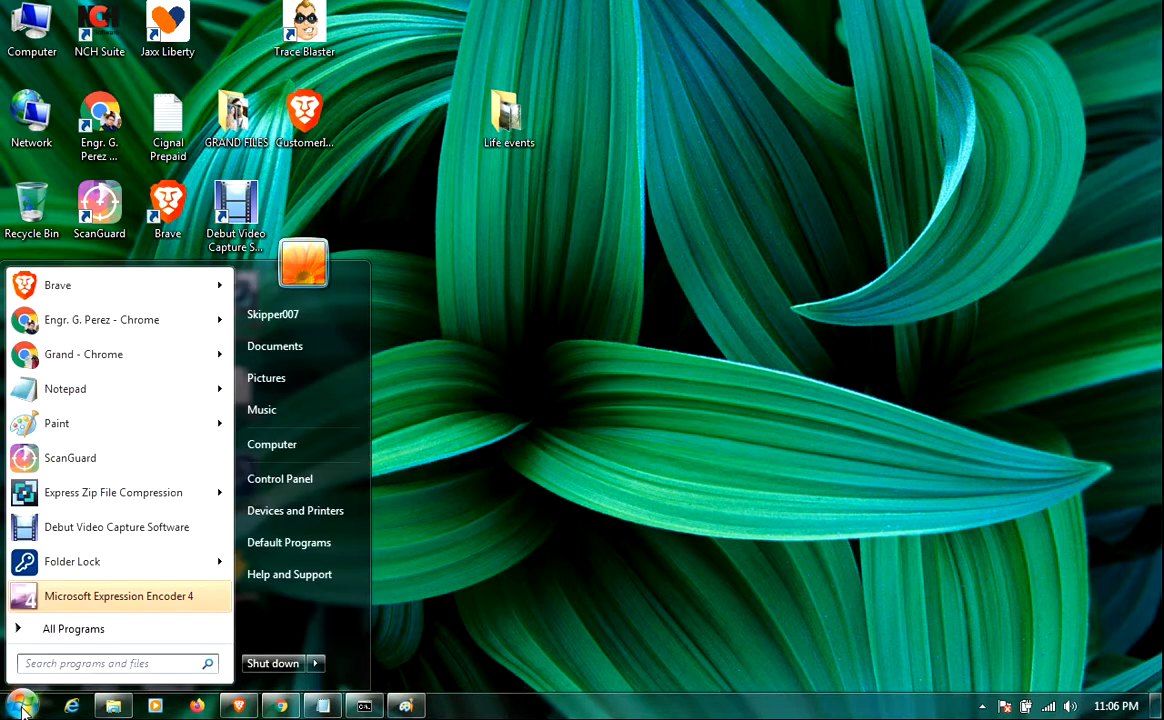
{"action": "mouse_move", "coordinate": [286, 488]}
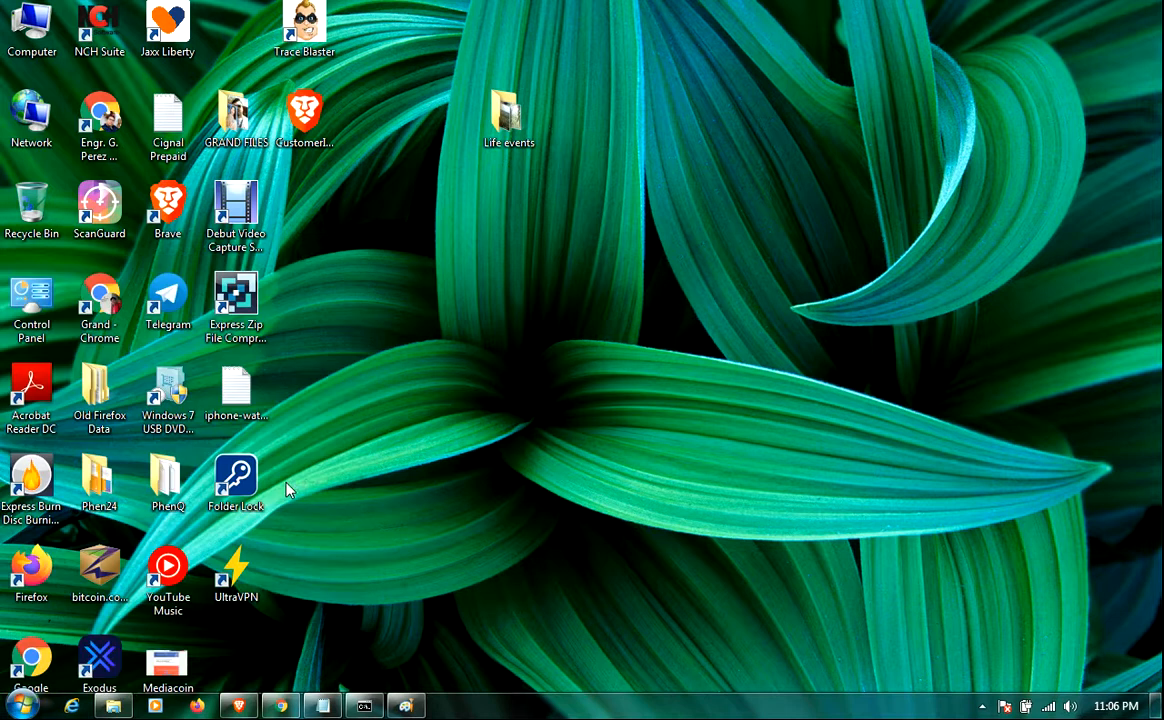
{"action": "double_click", "coordinate": [32, 300]}
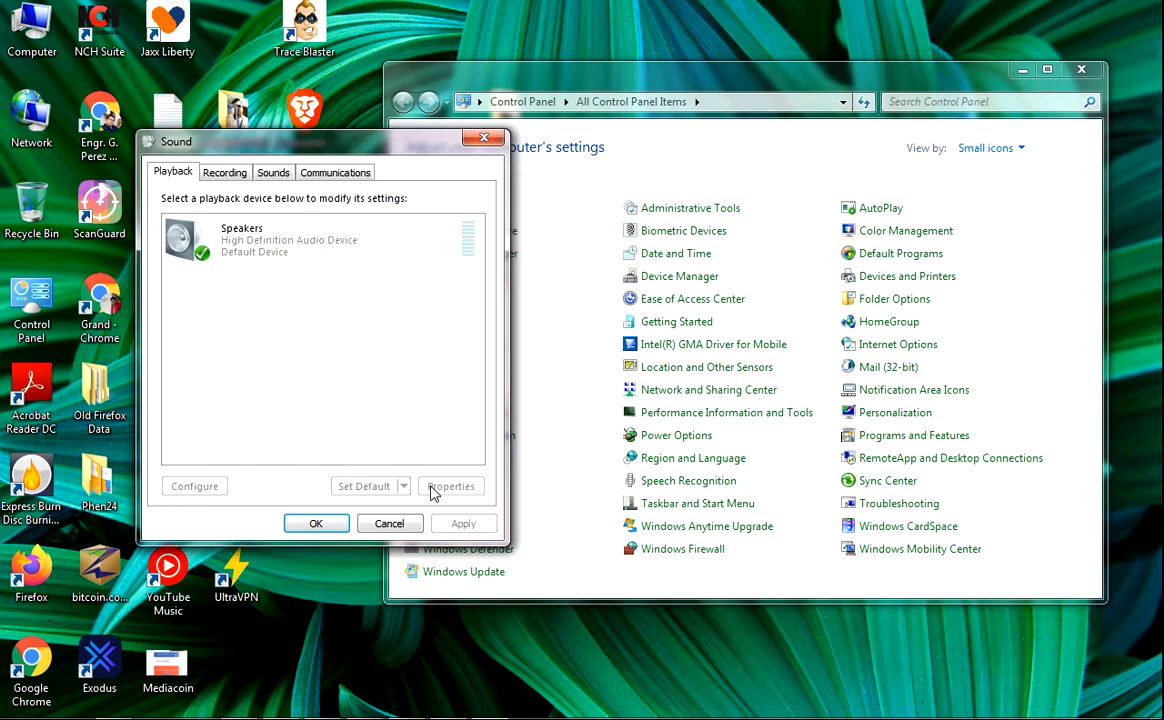
{"action": "mouse_move", "coordinate": [640, 236]}
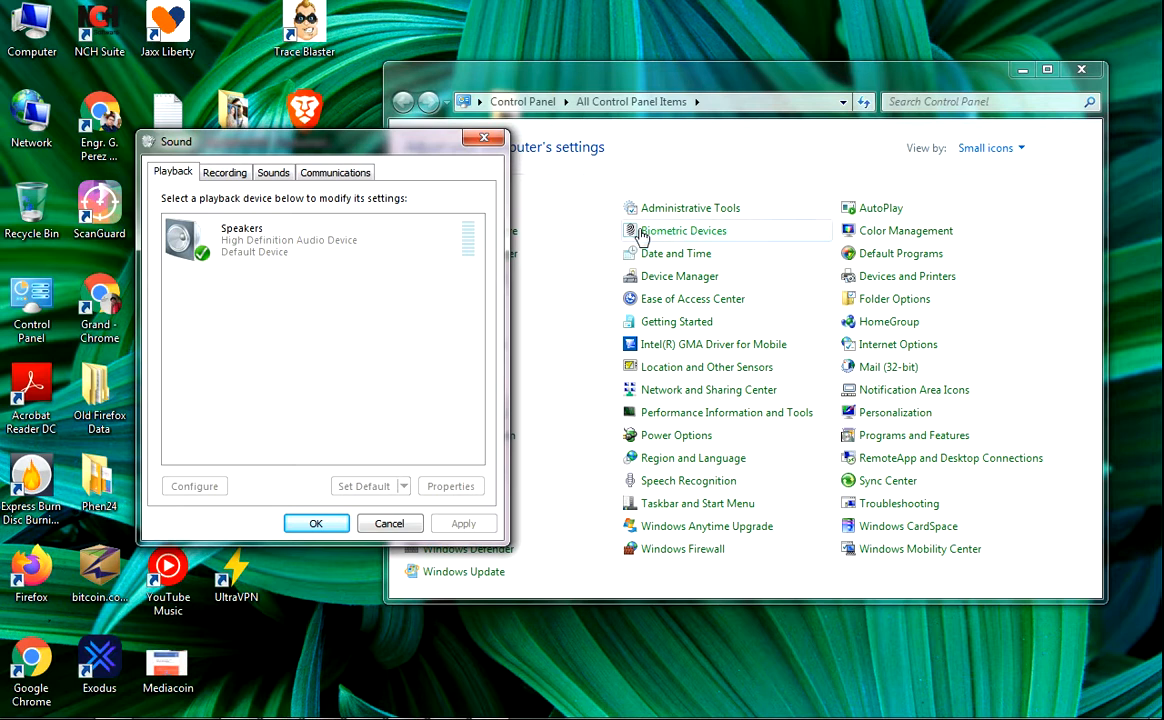
{"action": "mouse_move", "coordinate": [198, 196]}
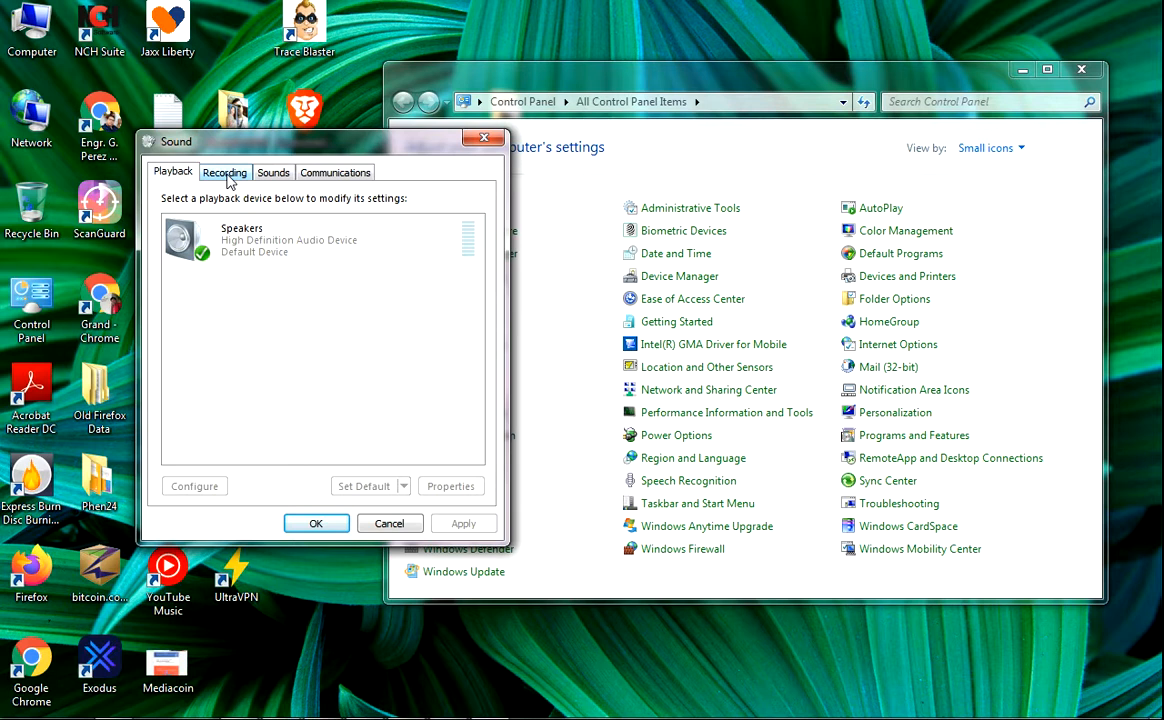
Show the Recording devices in Sound settings and select the Microphone device
{"action": "left_click", "coordinate": [224, 172]}
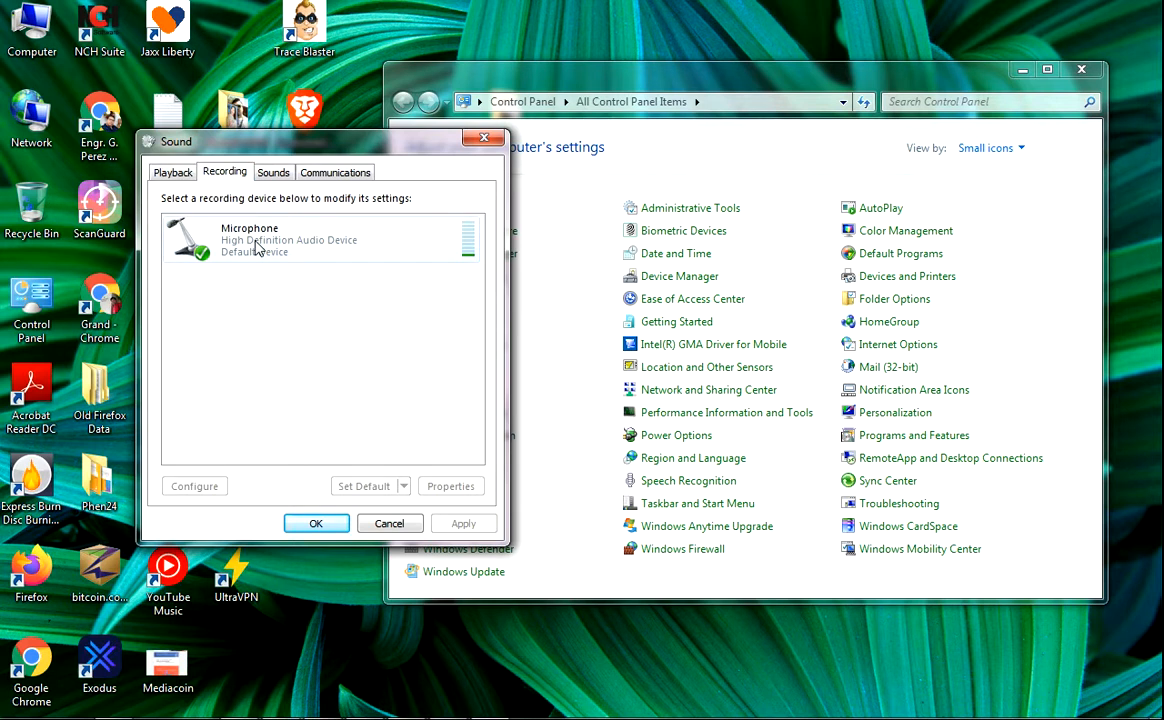
{"action": "left_click", "coordinate": [320, 240]}
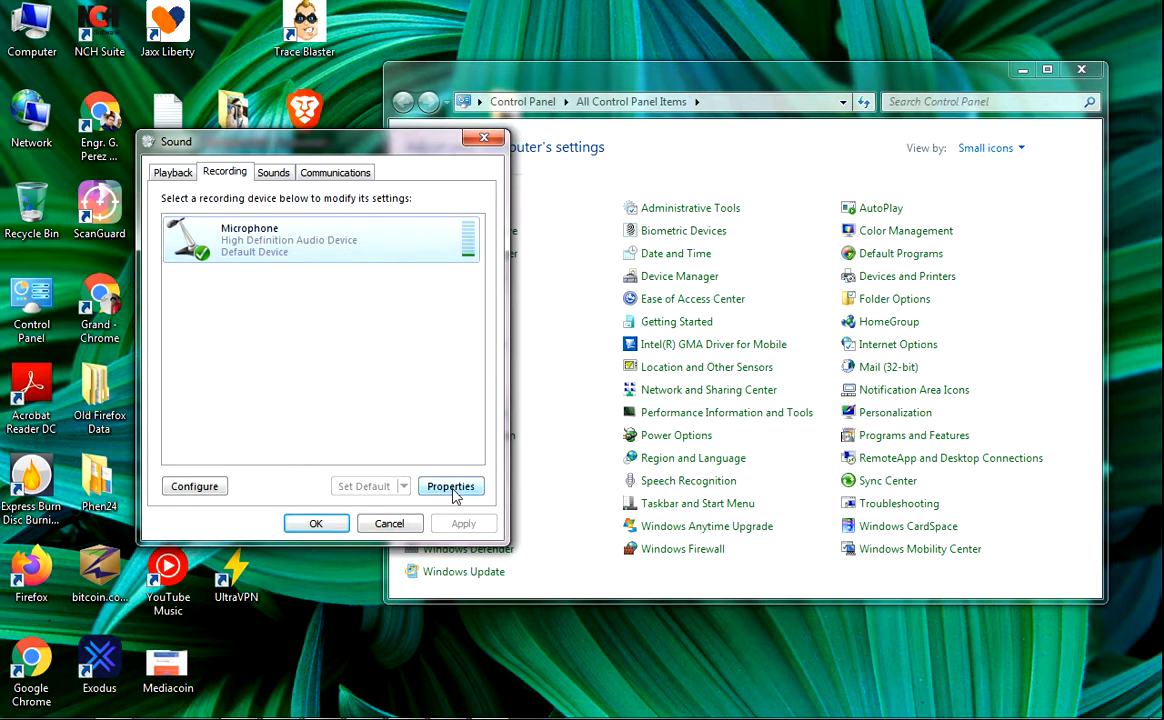
Bring up Microphone Properties at its Levels page showing volume 100 and boost +20.0 dB
{"action": "left_click", "coordinate": [450, 486]}
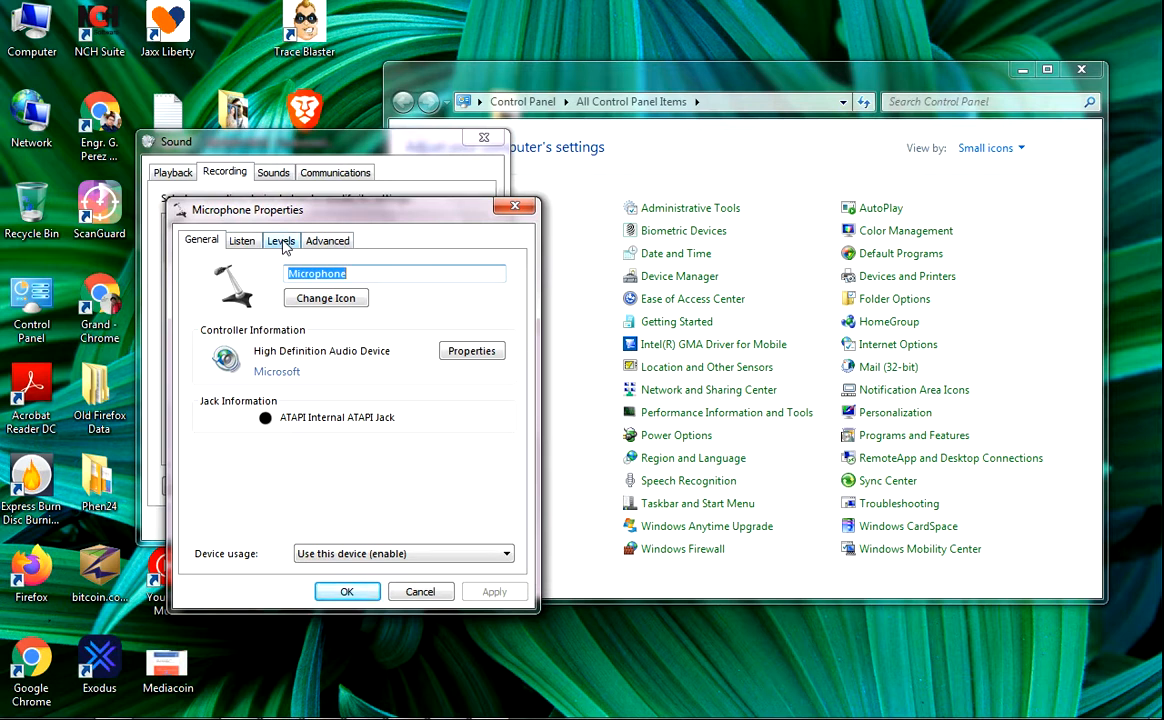
{"action": "left_click", "coordinate": [280, 240]}
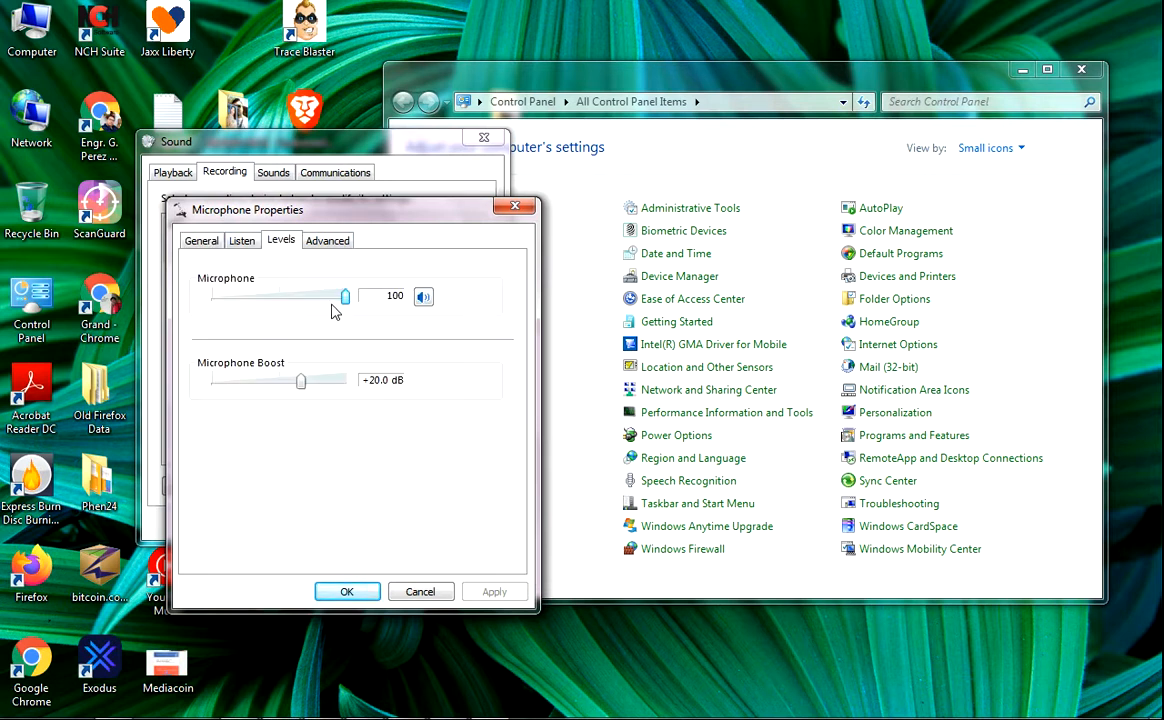
{"action": "mouse_move", "coordinate": [268, 300]}
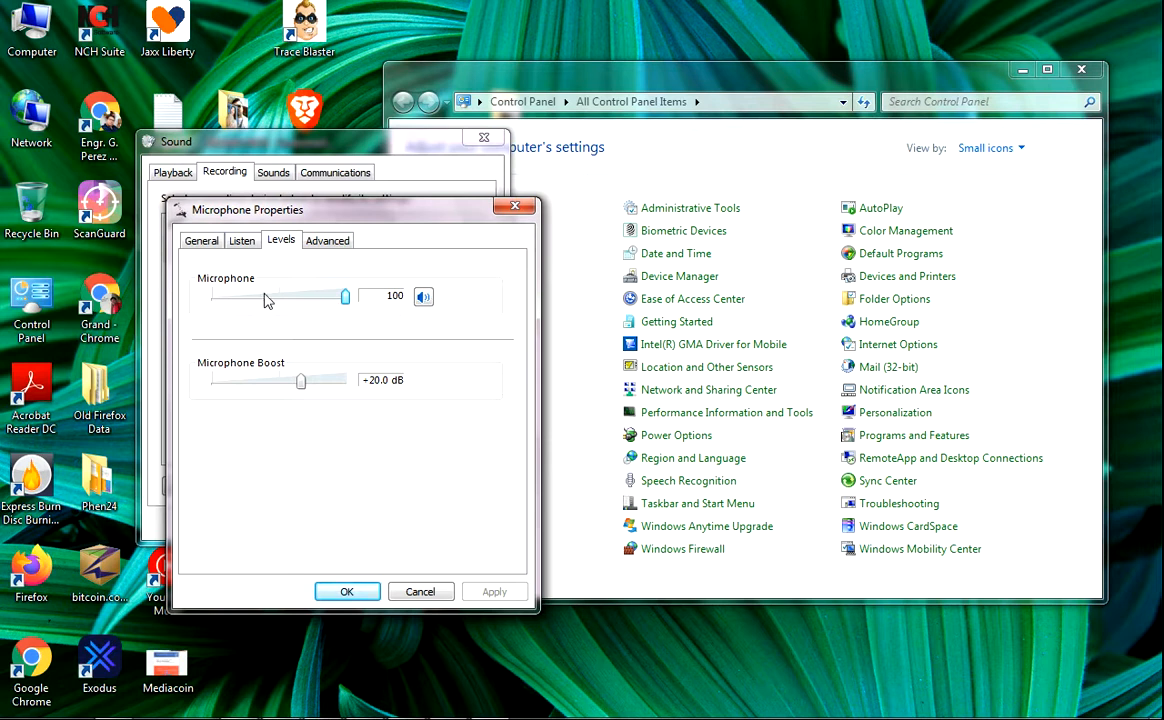
{"action": "mouse_move", "coordinate": [338, 308]}
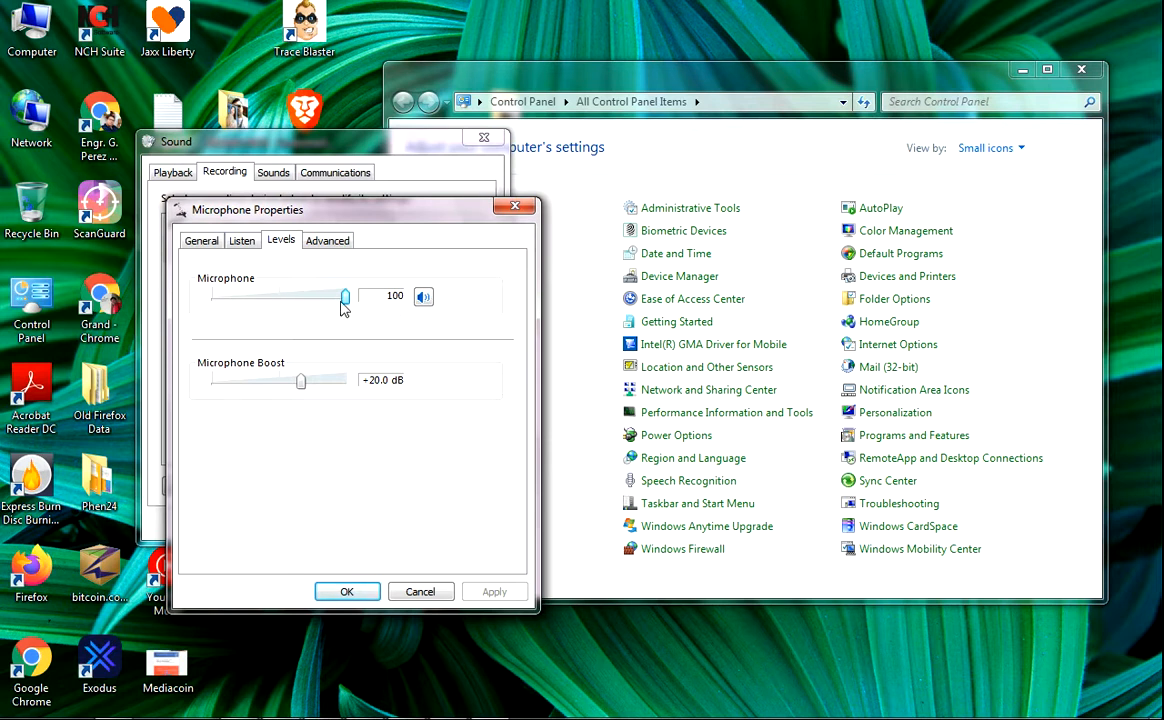
{"action": "mouse_move", "coordinate": [348, 324]}
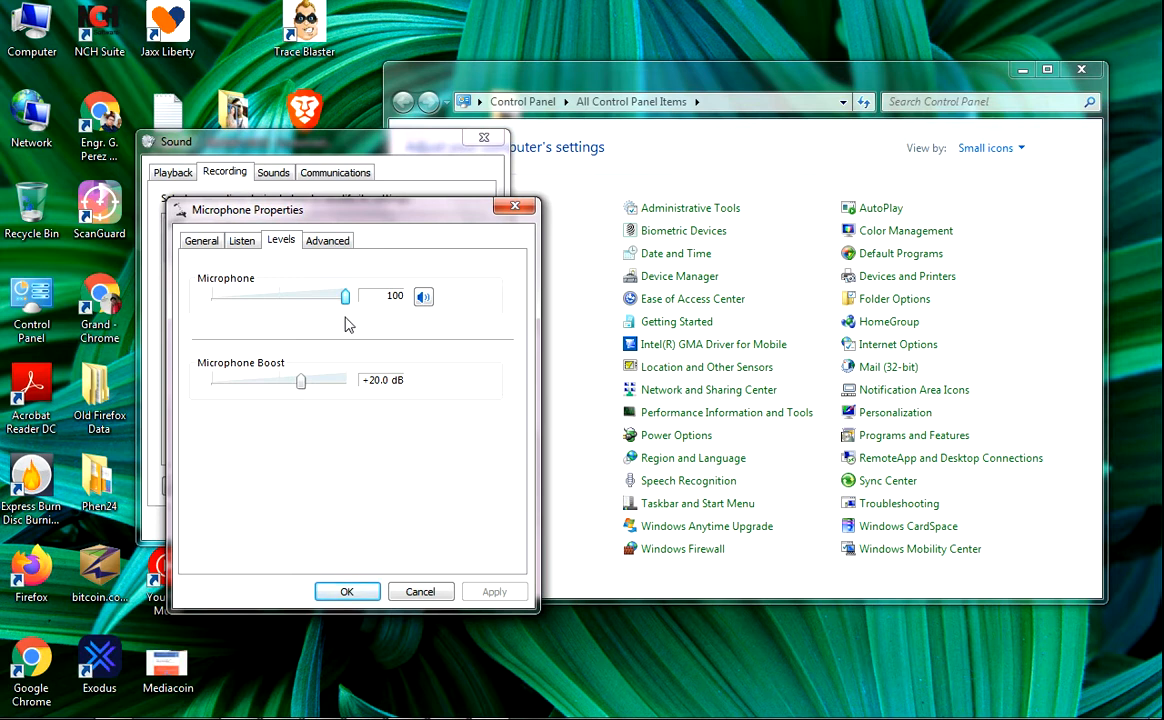
{"action": "mouse_move", "coordinate": [268, 418]}
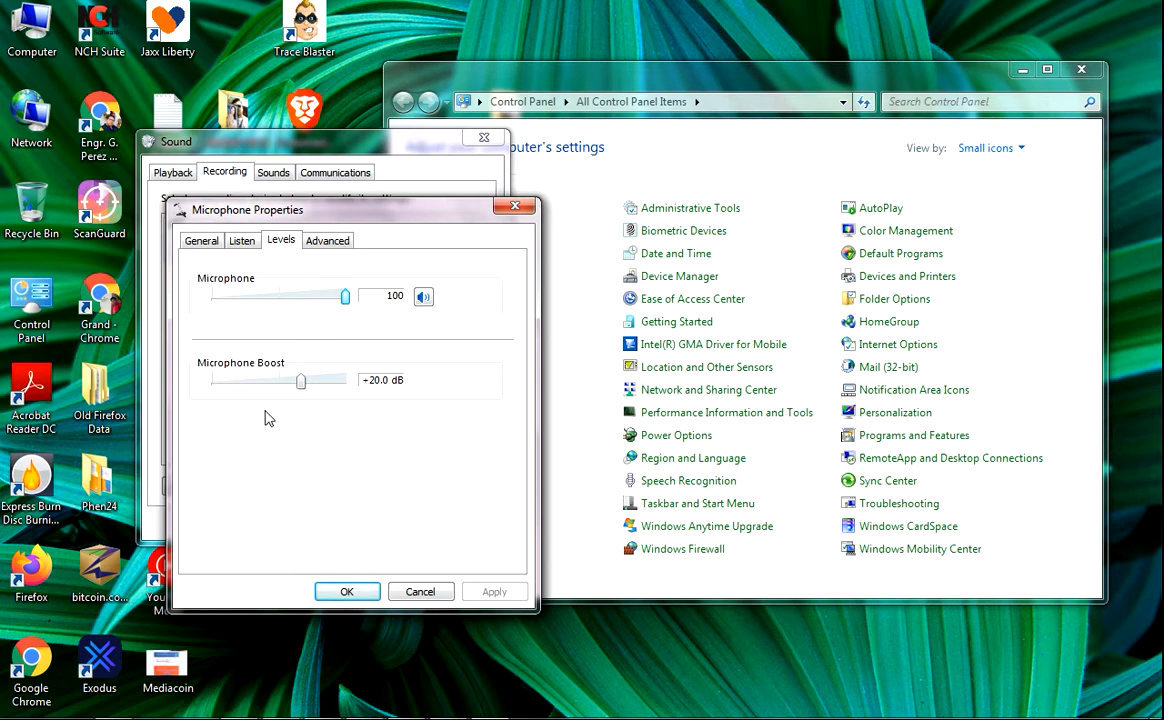
{"action": "mouse_move", "coordinate": [292, 414]}
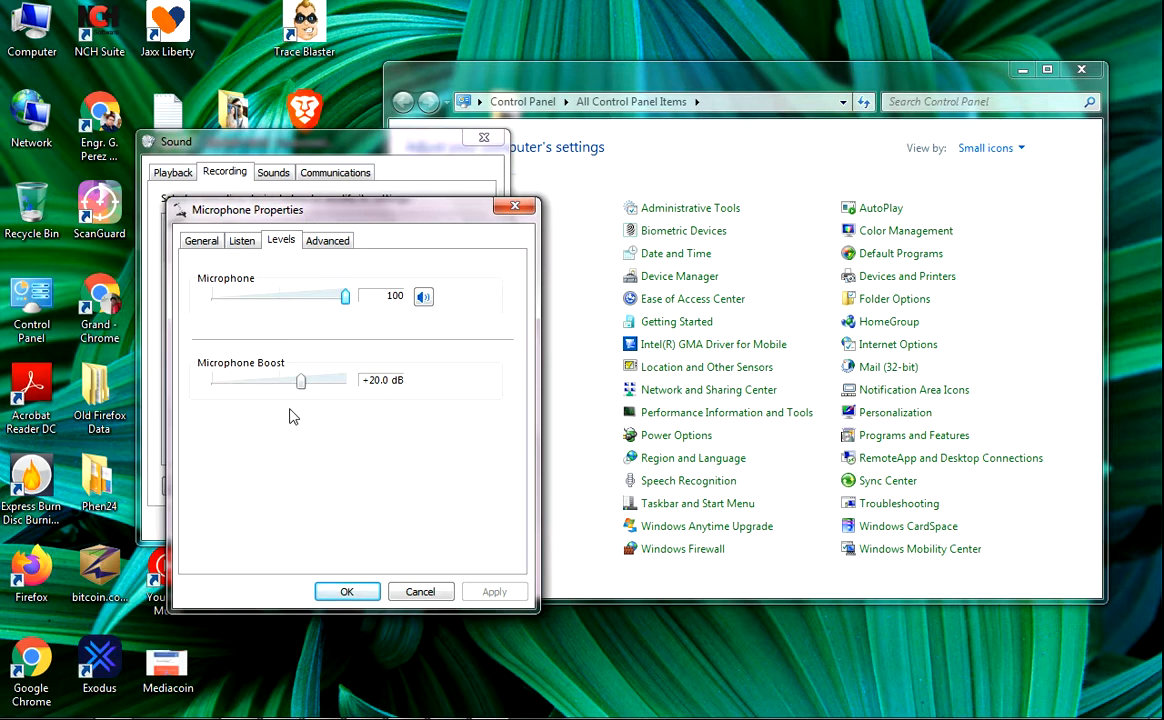
{"action": "mouse_move", "coordinate": [240, 396]}
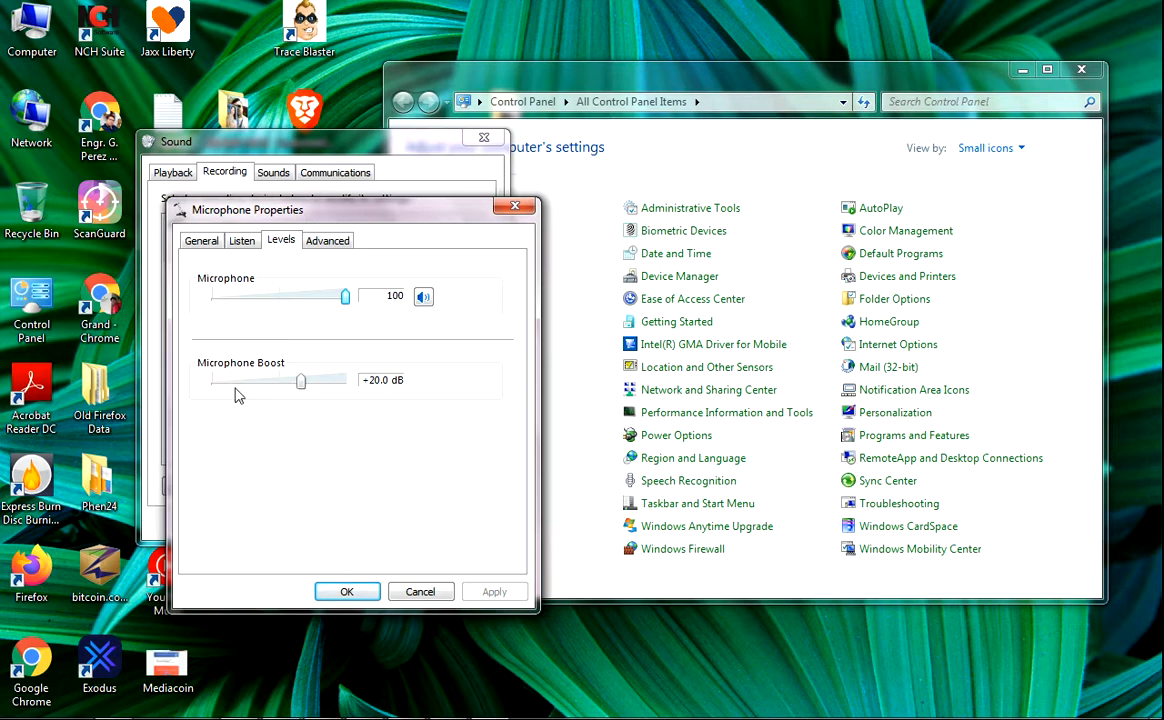
{"action": "mouse_move", "coordinate": [316, 414]}
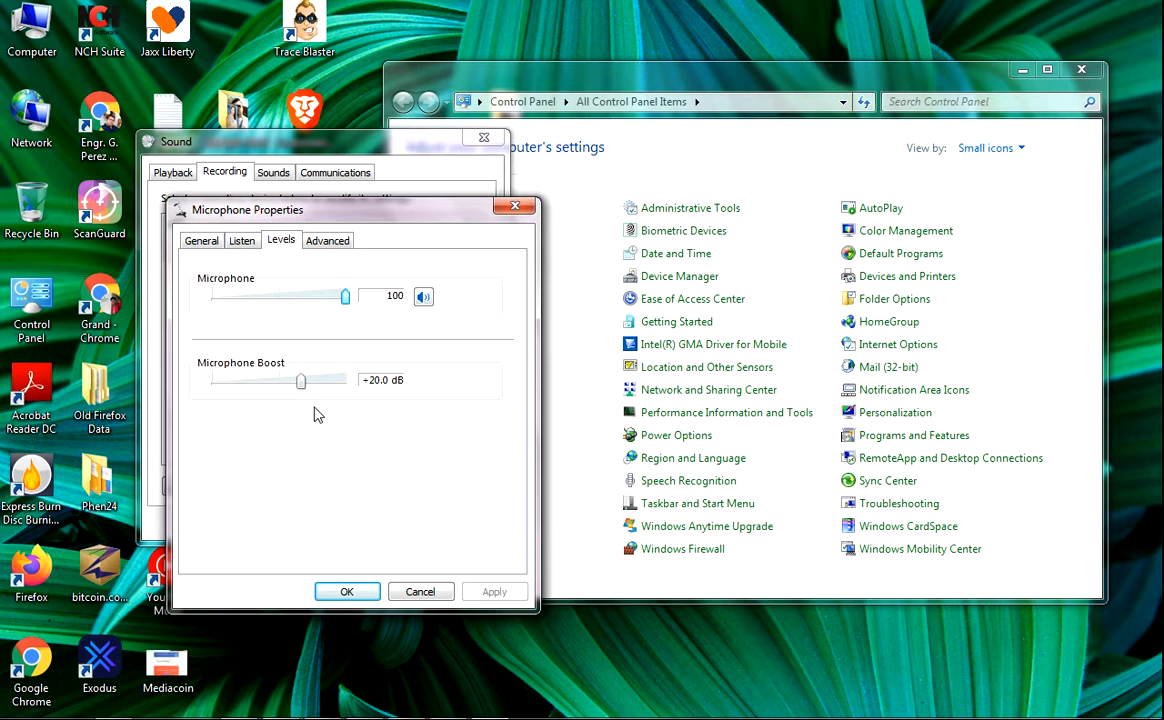
{"action": "mouse_move", "coordinate": [338, 430]}
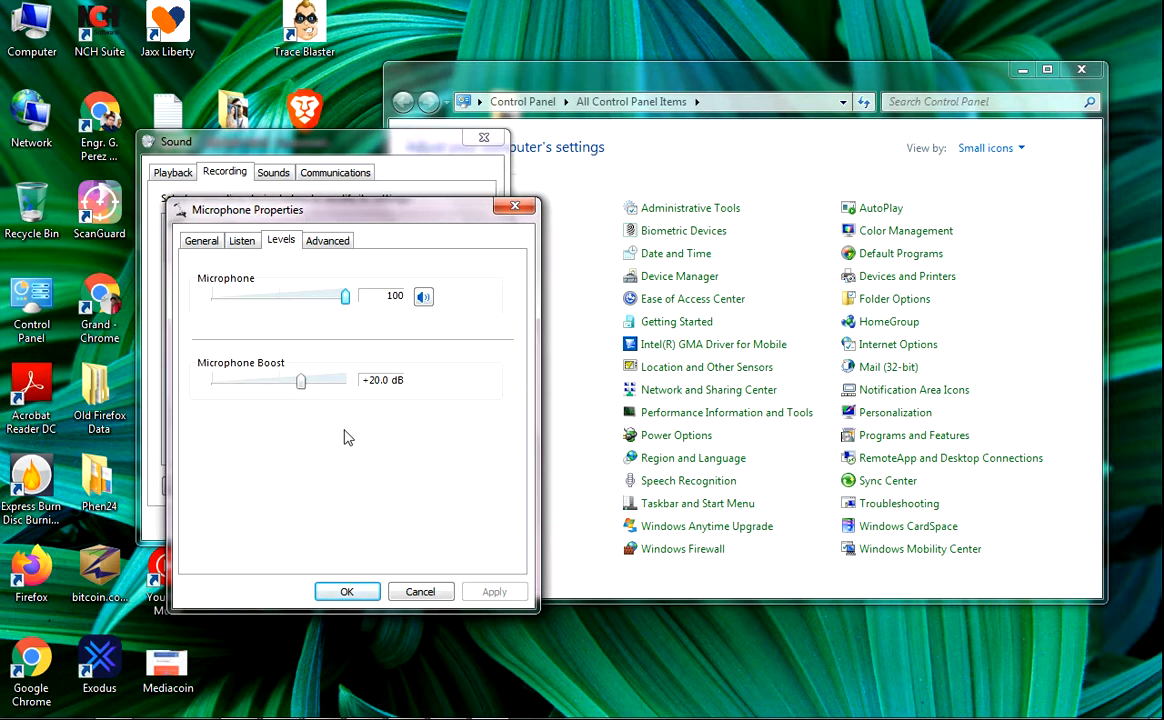
{"action": "mouse_move", "coordinate": [372, 452]}
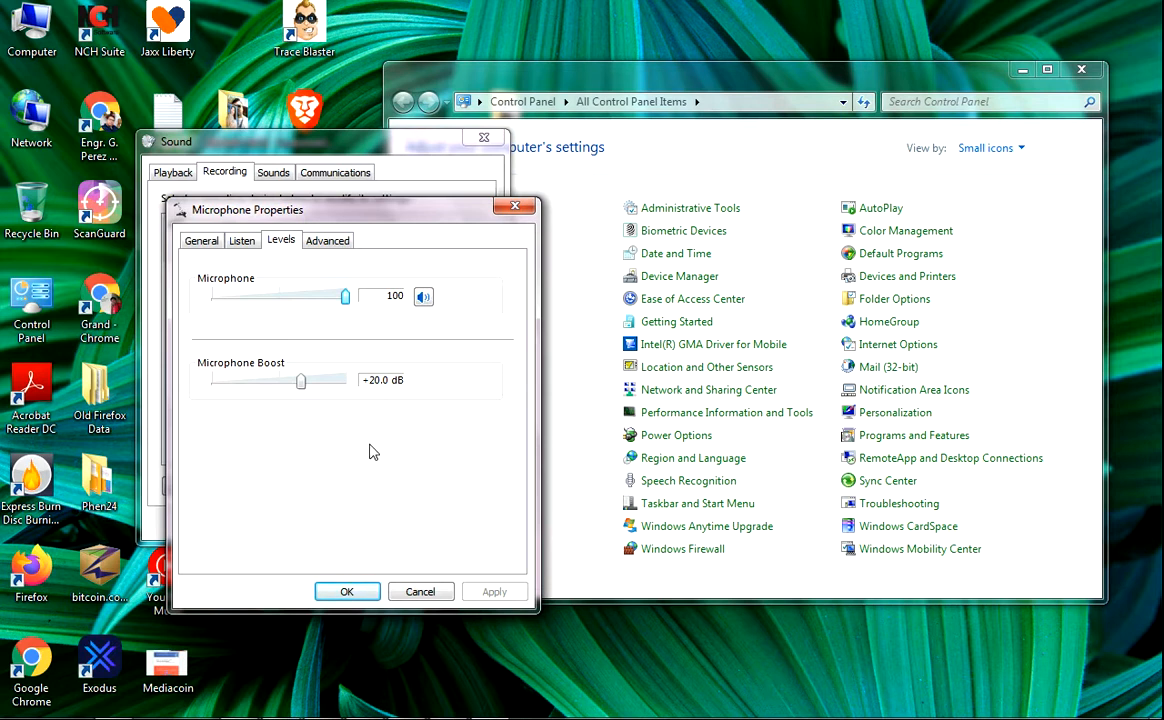
{"action": "mouse_move", "coordinate": [406, 508]}
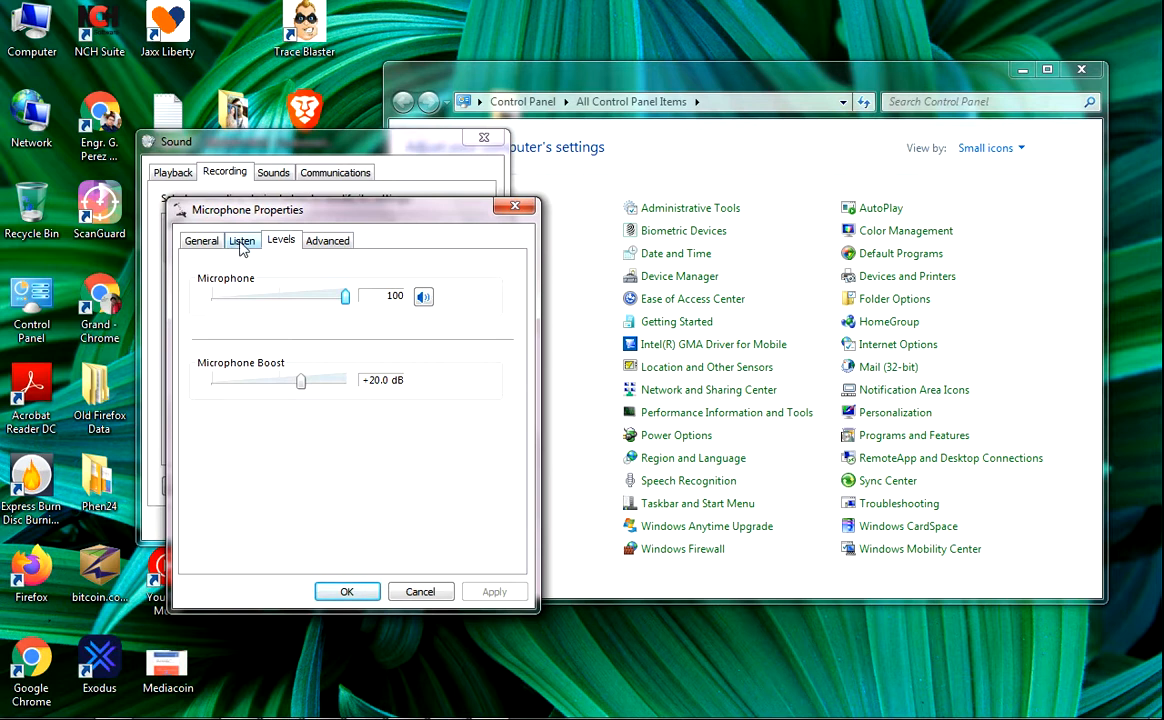
Review the Listen and General pages of Microphone Properties, then cancel out of it
{"action": "left_click", "coordinate": [242, 240]}
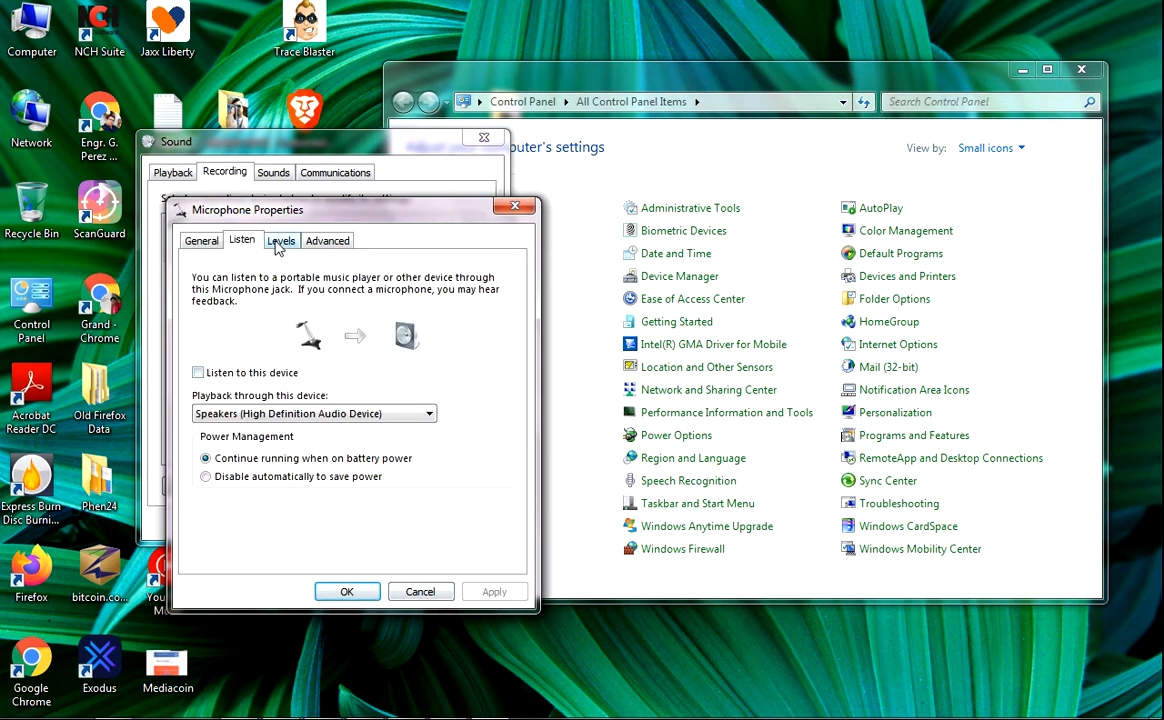
{"action": "left_click", "coordinate": [280, 240]}
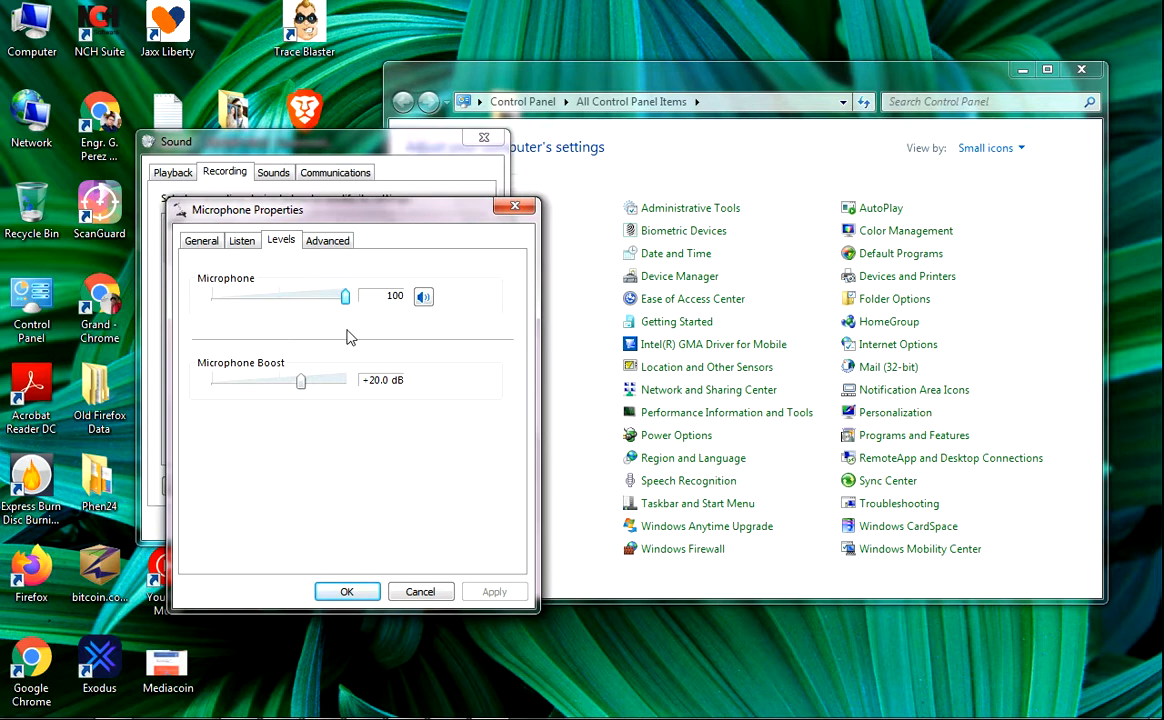
{"action": "left_click", "coordinate": [242, 240]}
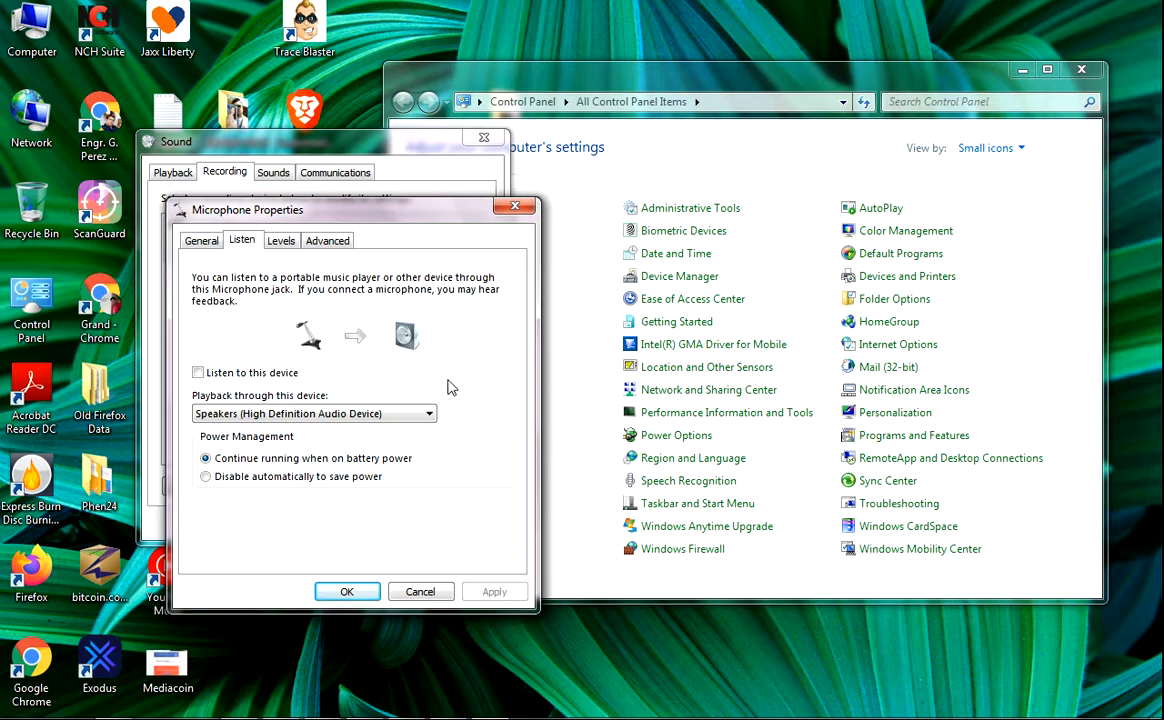
{"action": "left_click", "coordinate": [200, 240]}
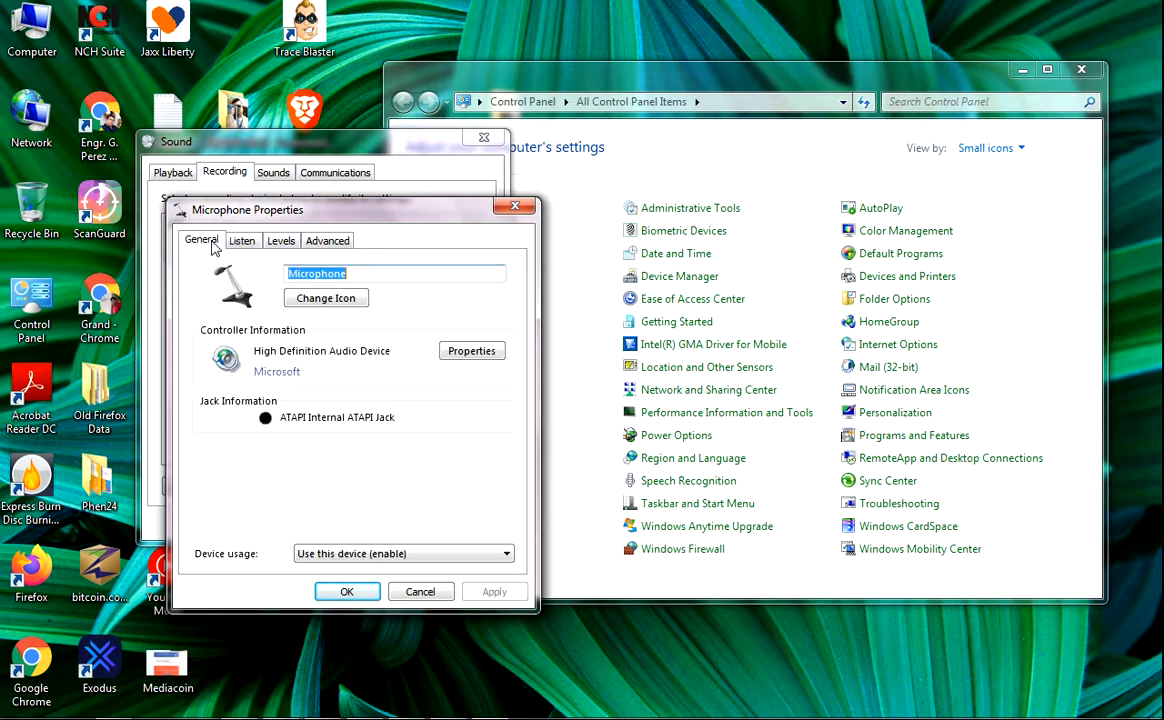
{"action": "mouse_move", "coordinate": [304, 258]}
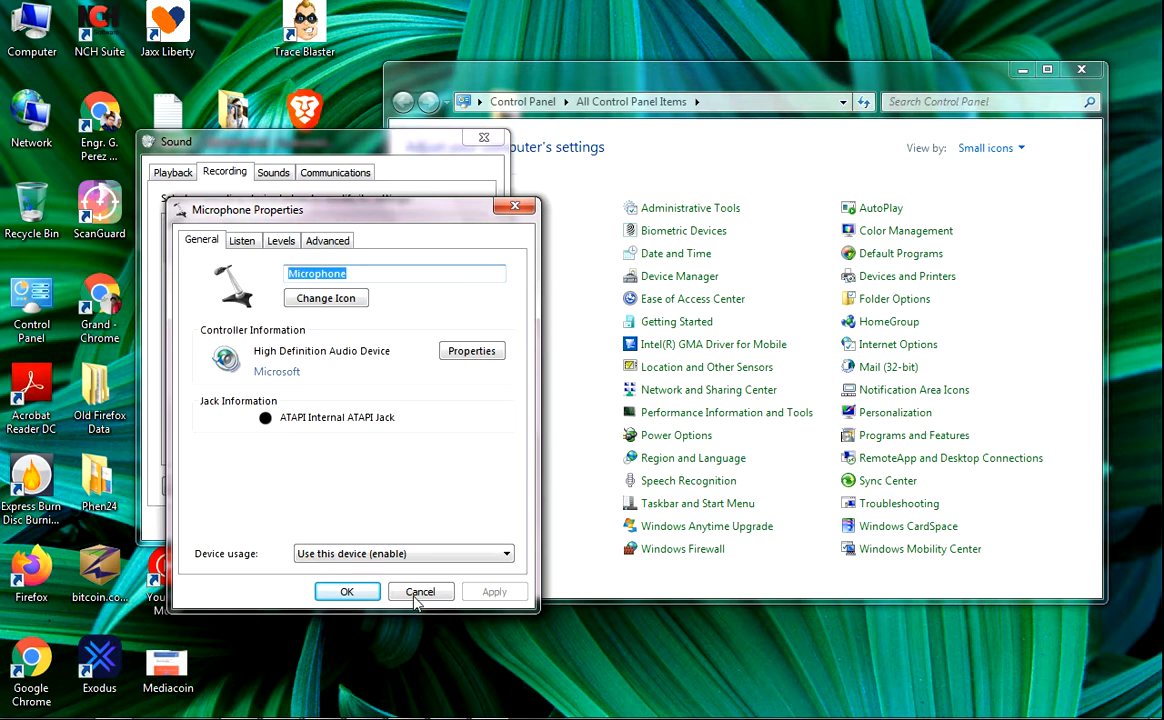
{"action": "left_click", "coordinate": [420, 592]}
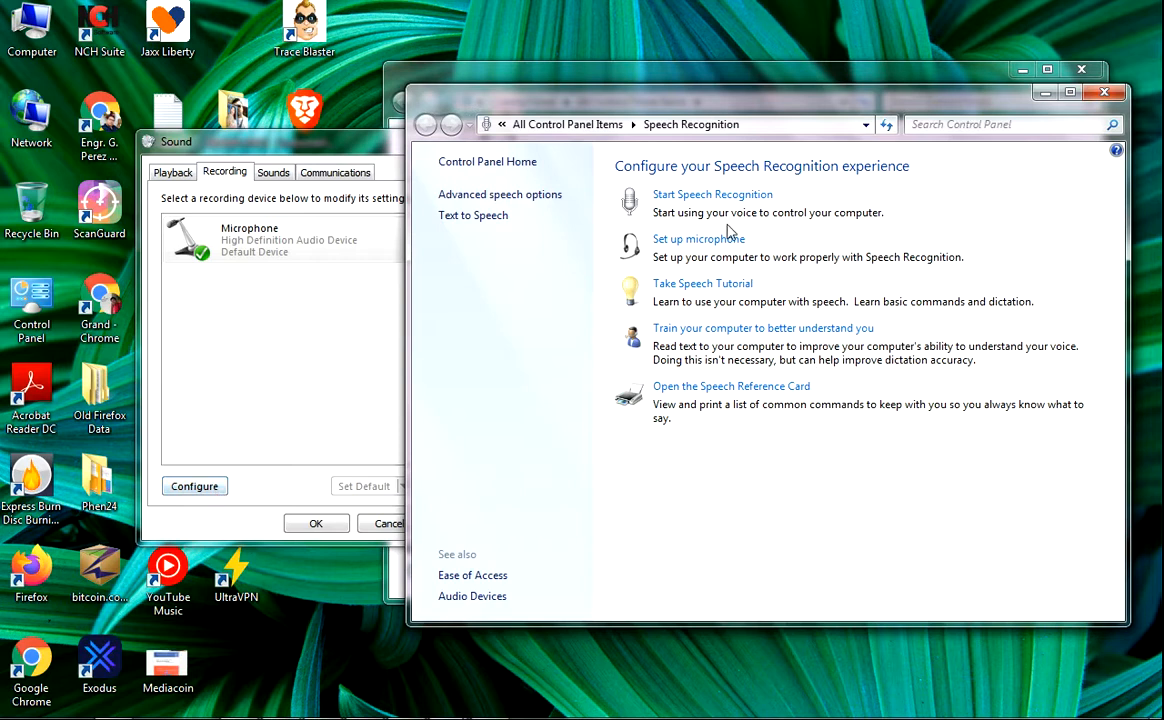
{"action": "mouse_move", "coordinate": [700, 244]}
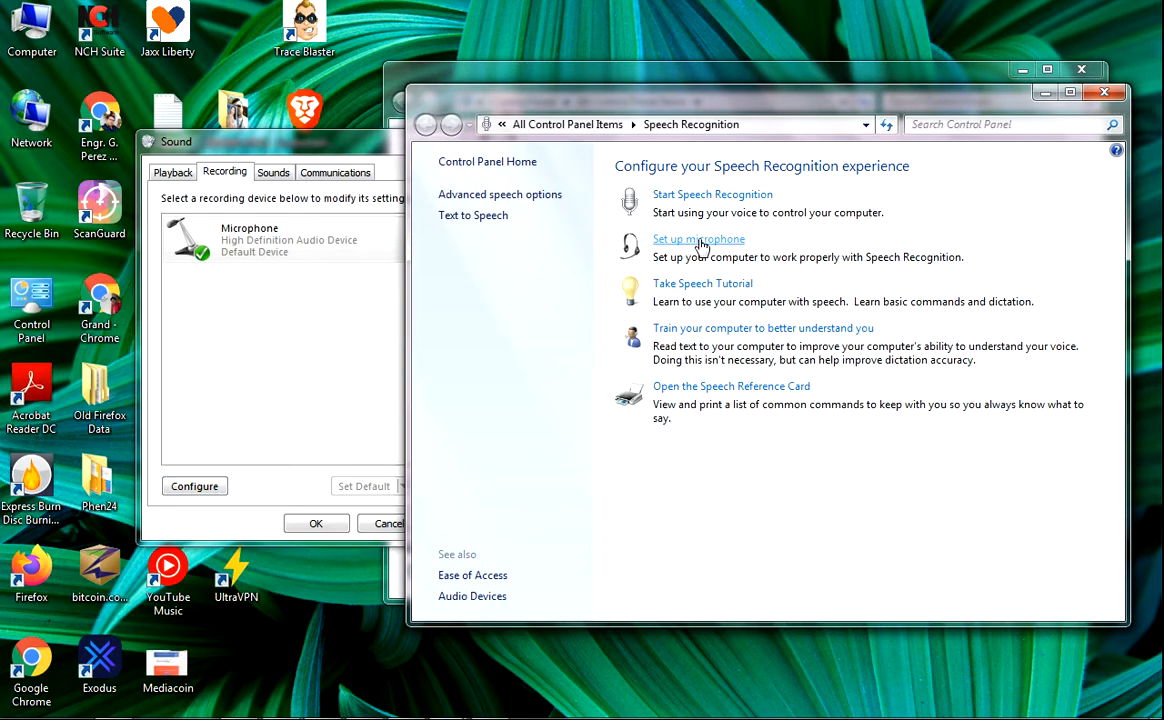
{"action": "mouse_move", "coordinate": [890, 218]}
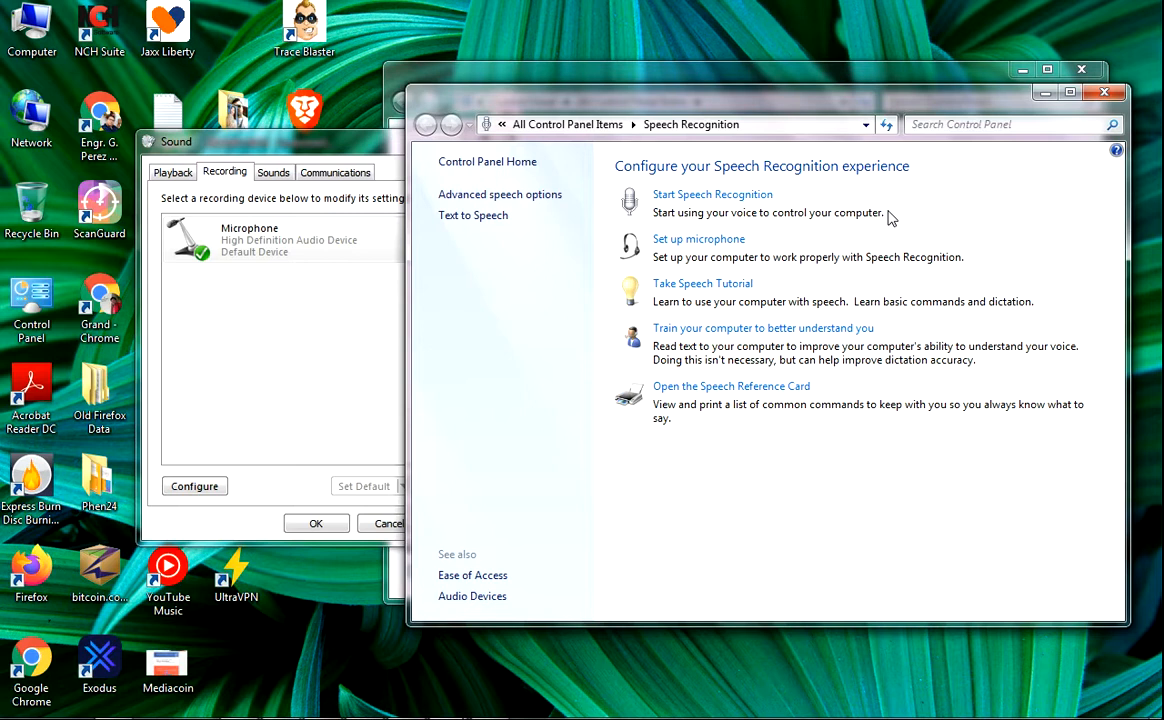
{"action": "mouse_move", "coordinate": [712, 248]}
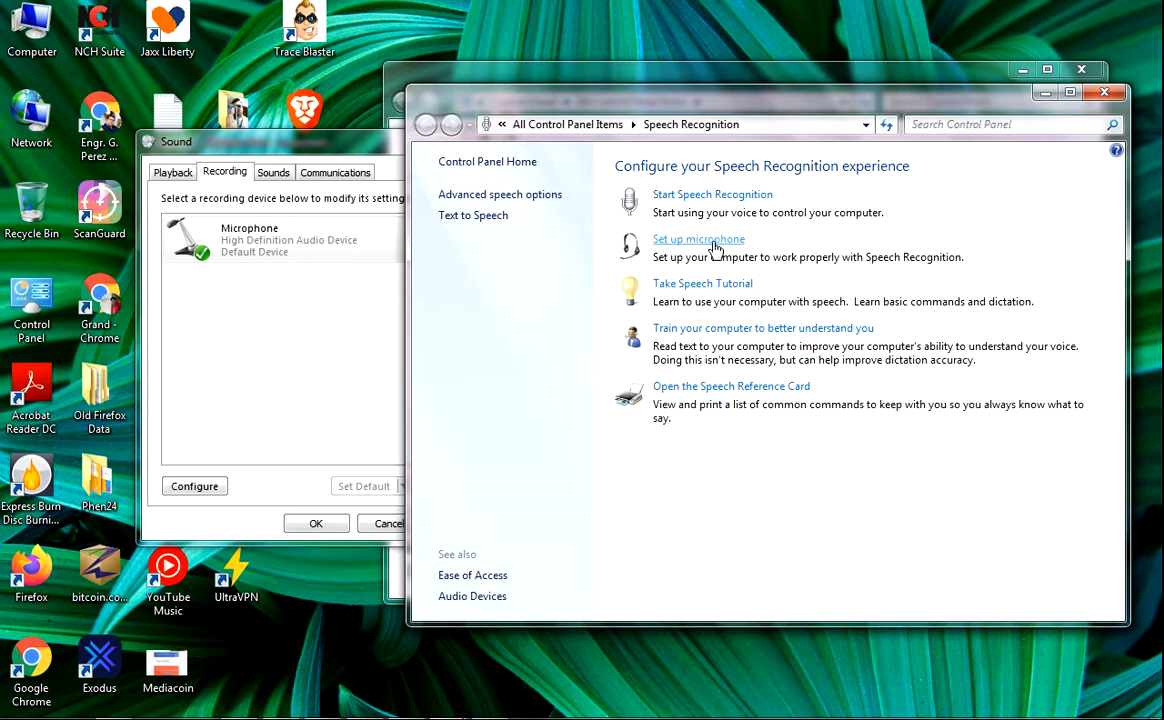
Start the Microphone Setup Wizard and choose Headset Microphone as the type
{"action": "left_click", "coordinate": [698, 240]}
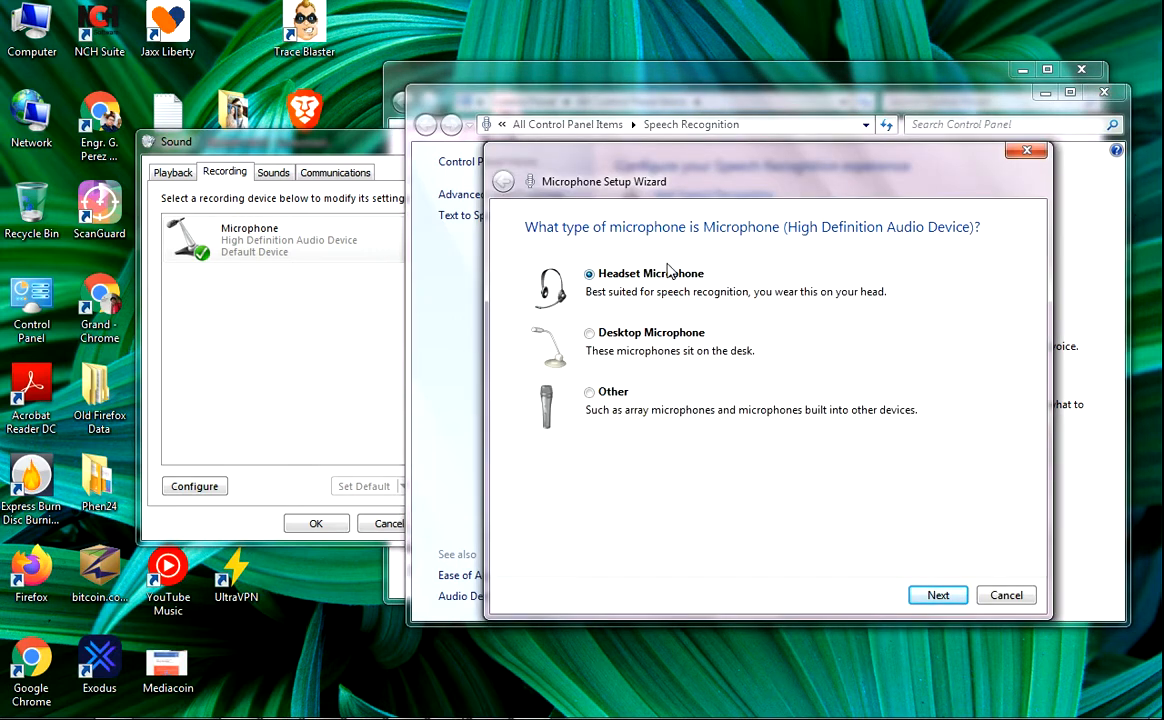
{"action": "mouse_move", "coordinate": [730, 288]}
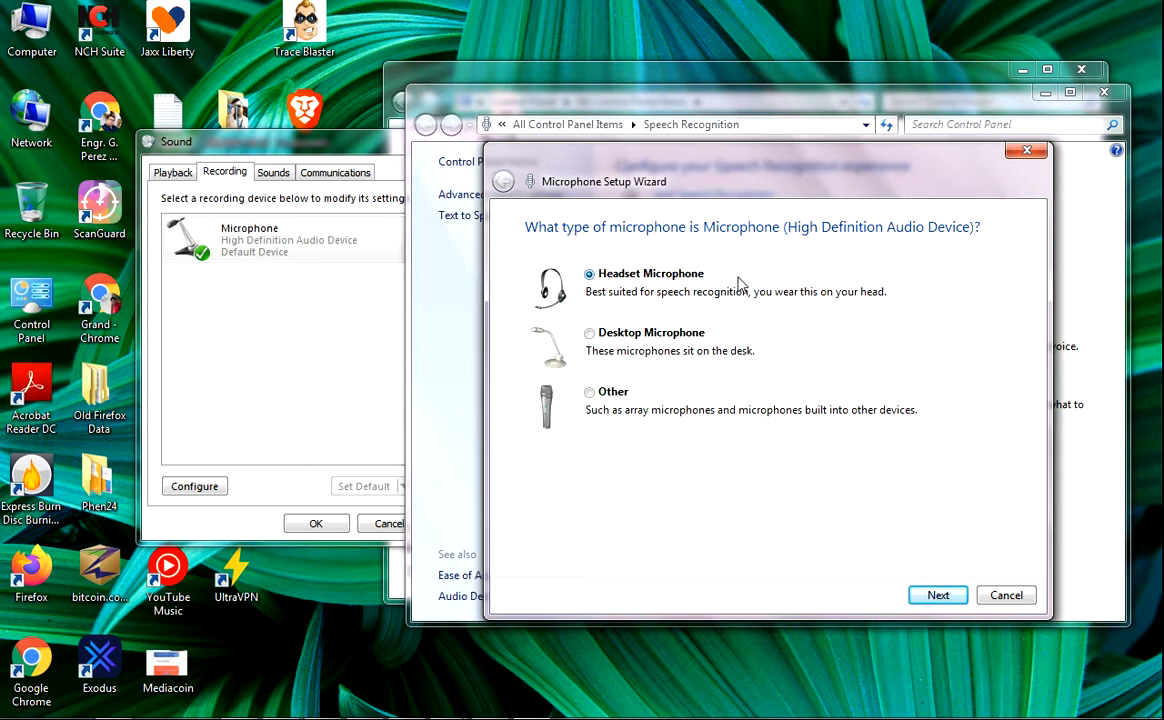
{"action": "mouse_move", "coordinate": [996, 430]}
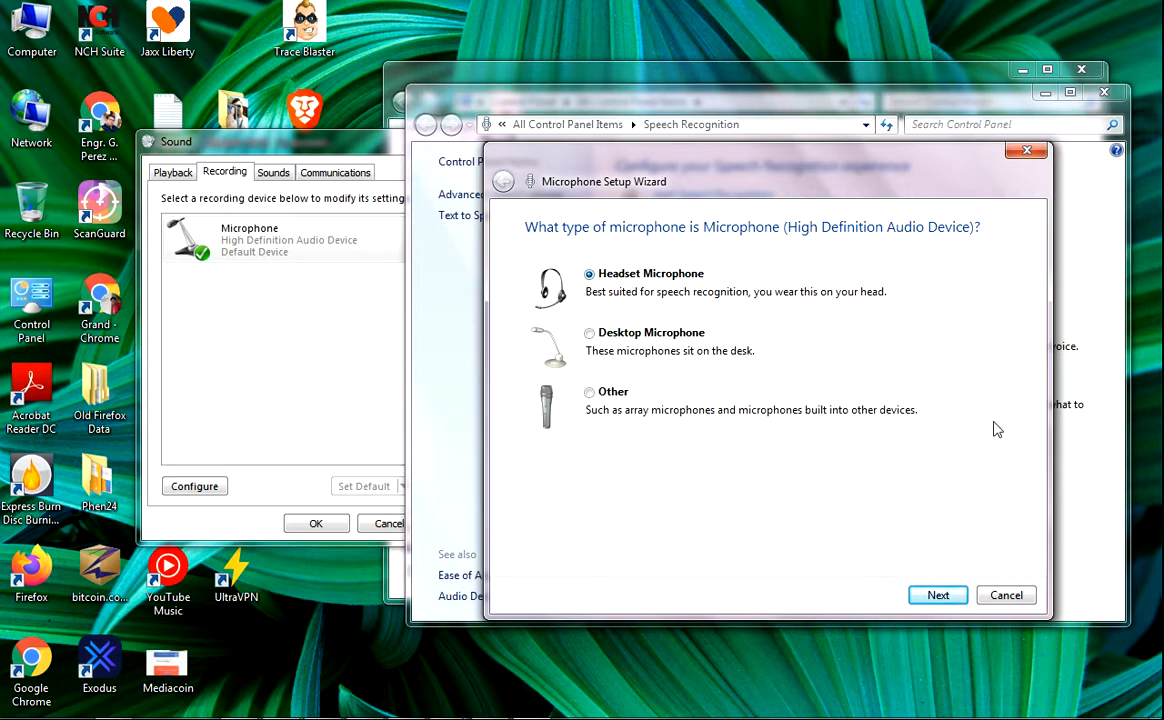
{"action": "mouse_move", "coordinate": [976, 336]}
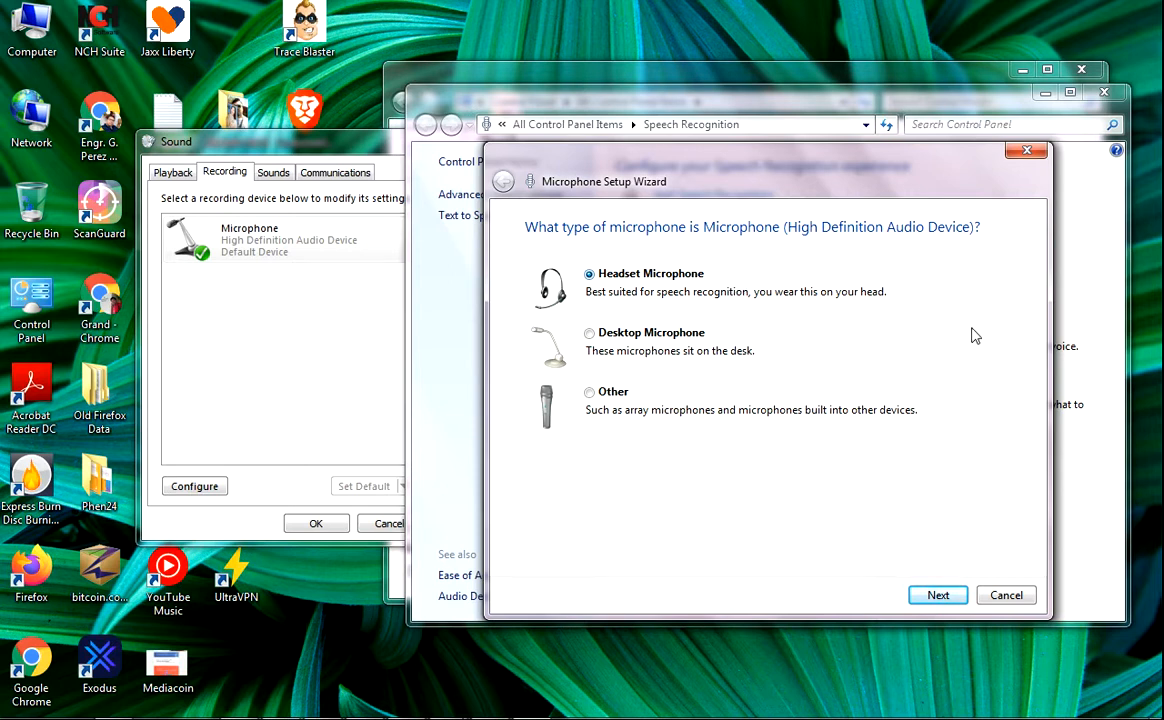
{"action": "mouse_move", "coordinate": [926, 350]}
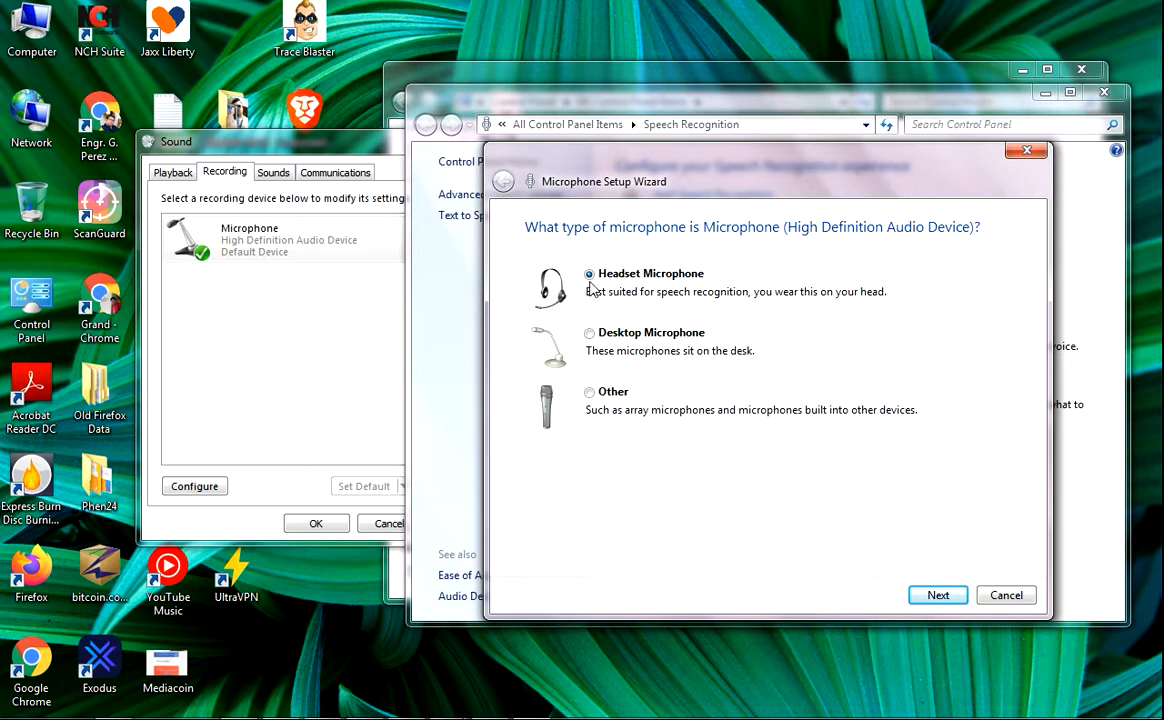
{"action": "mouse_move", "coordinate": [836, 584]}
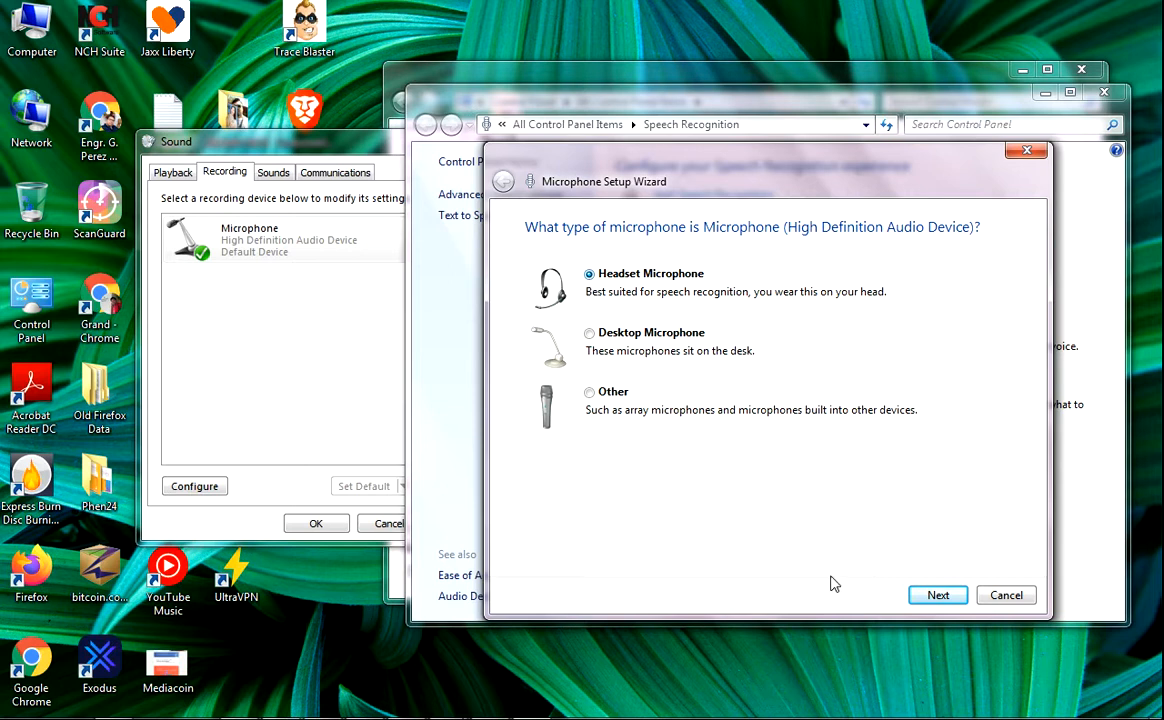
{"action": "mouse_move", "coordinate": [936, 596]}
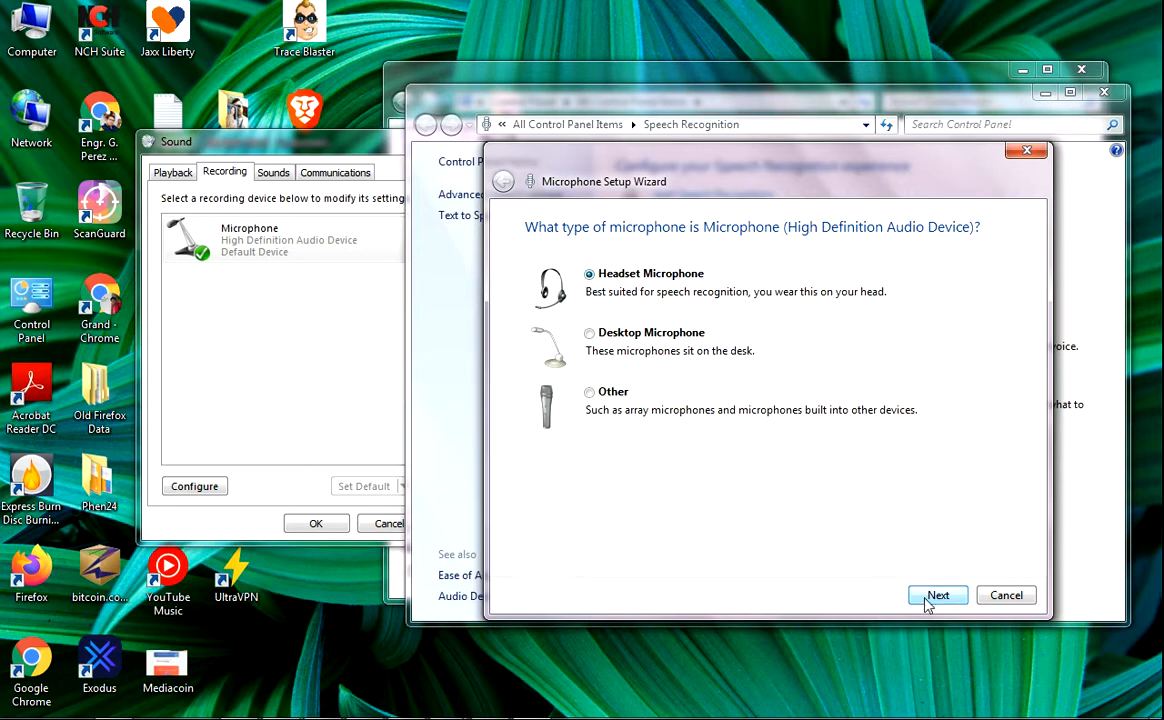
{"action": "left_click", "coordinate": [938, 596]}
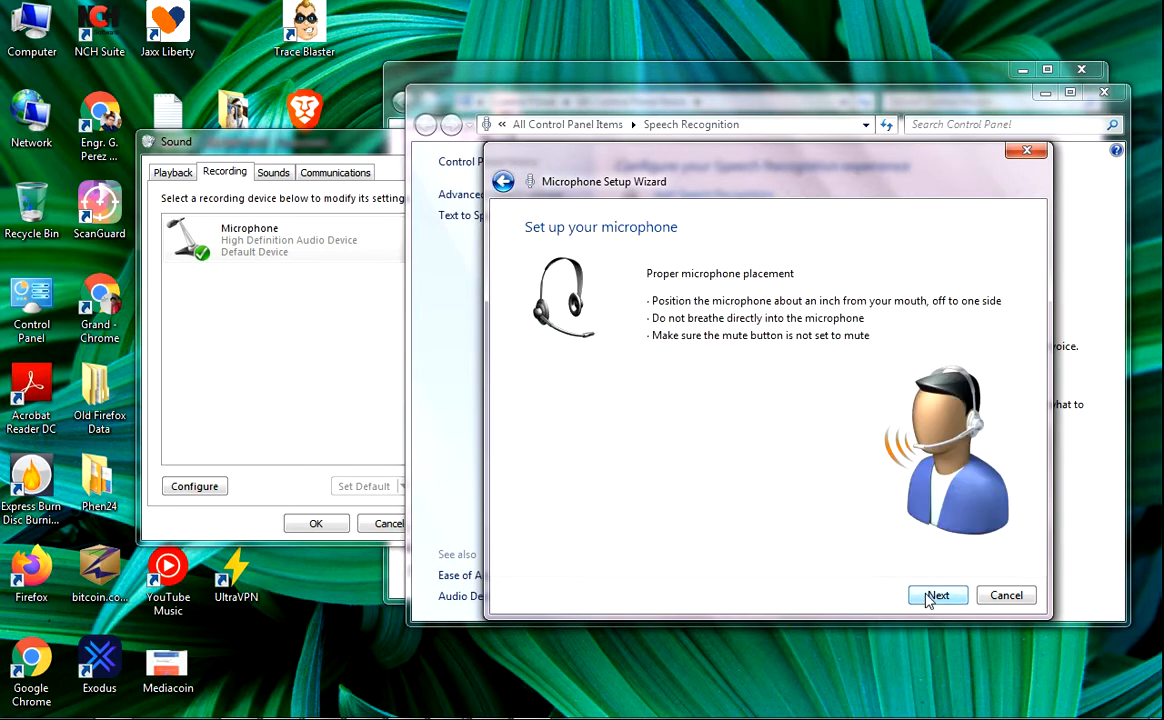
Advance past the placement guidance to the volume calibration page with its read-aloud passage
{"action": "left_click", "coordinate": [936, 596]}
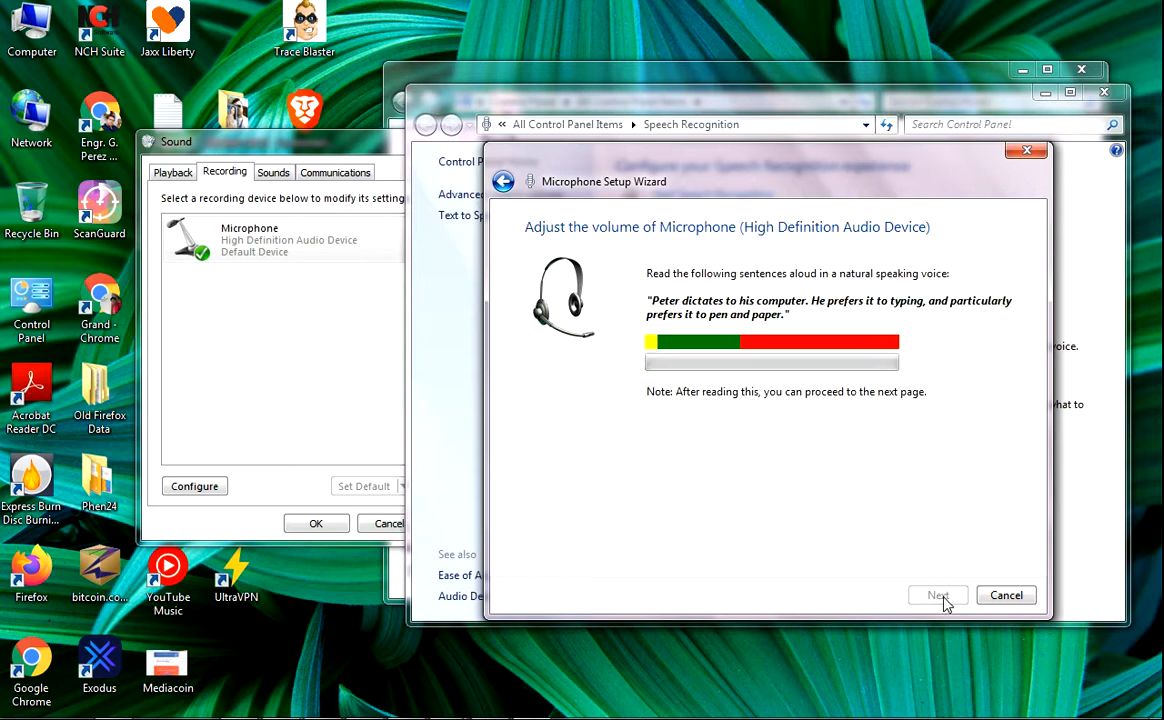
{"action": "mouse_move", "coordinate": [708, 356]}
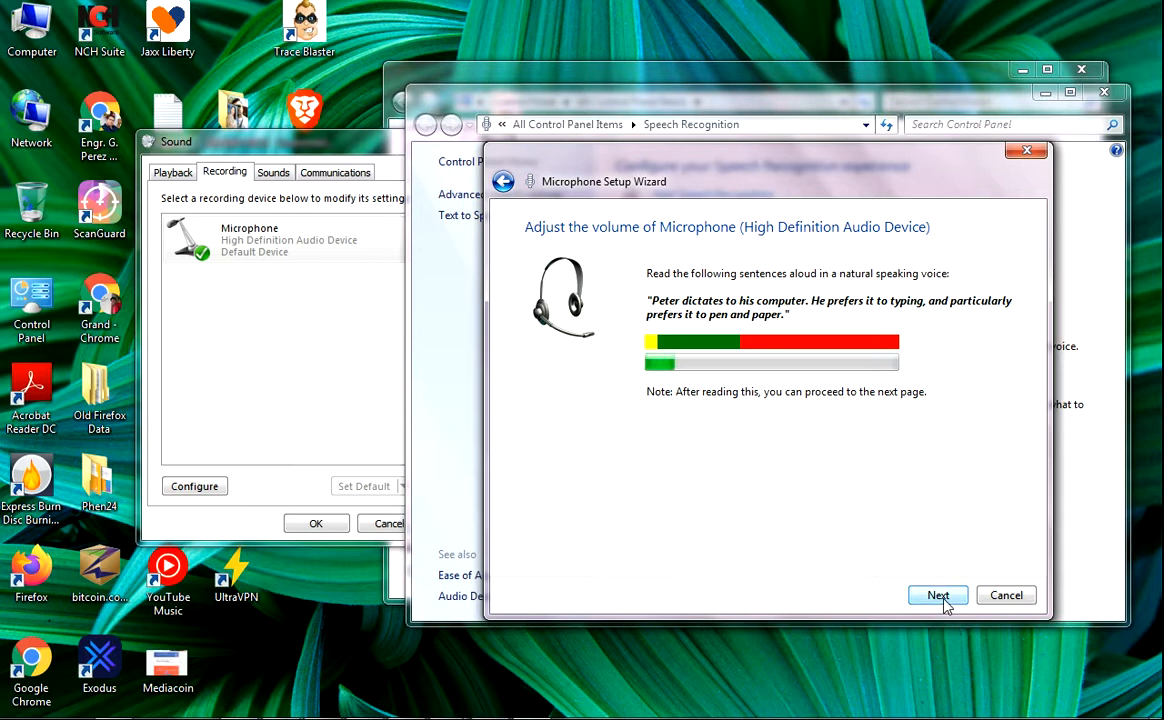
Complete the Microphone Setup Wizard and accept the Sound settings with OK
{"action": "left_click", "coordinate": [936, 596]}
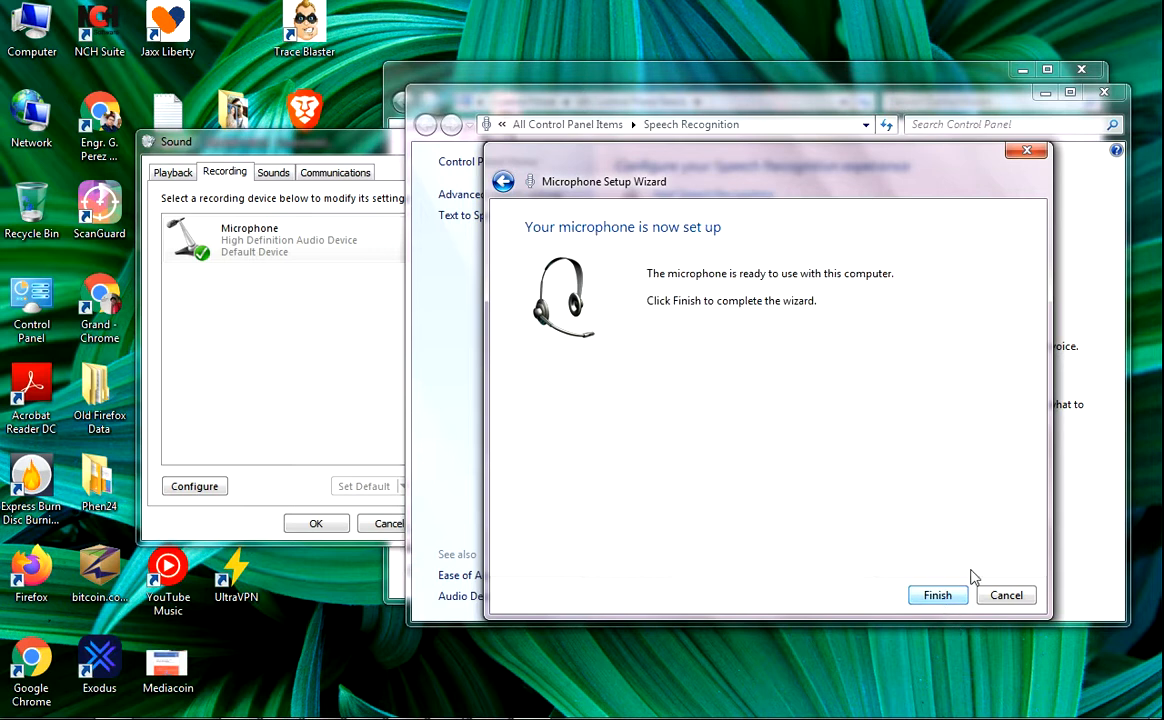
{"action": "mouse_move", "coordinate": [536, 242]}
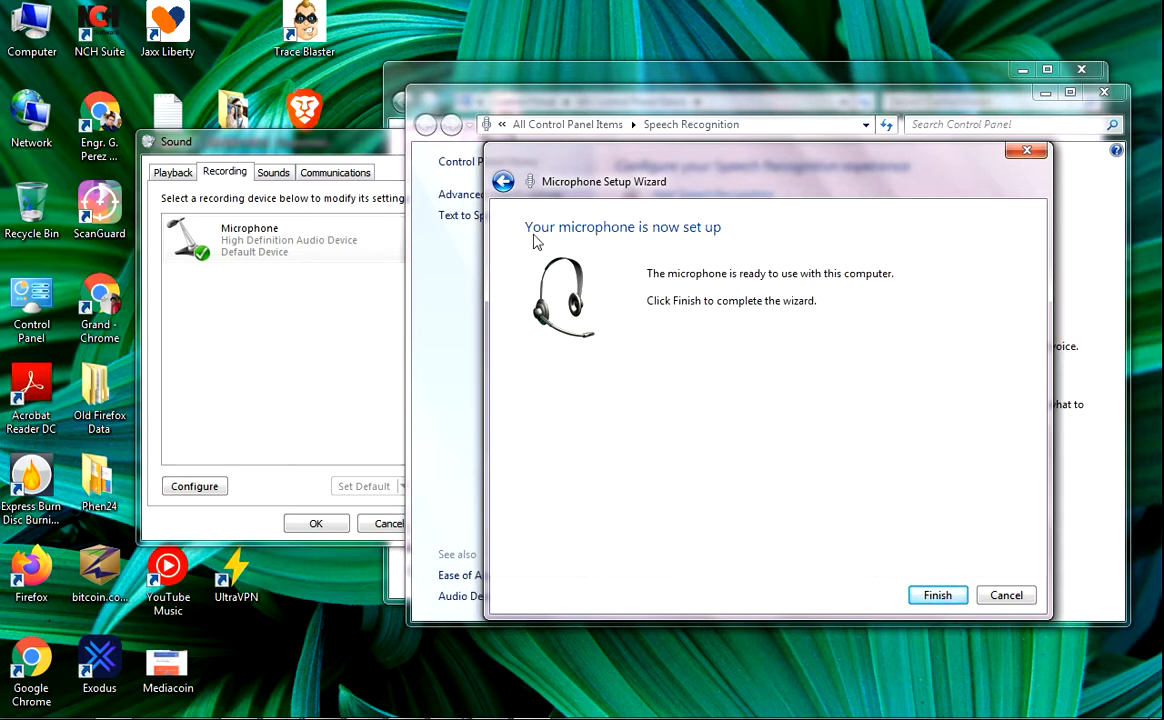
{"action": "mouse_move", "coordinate": [714, 250]}
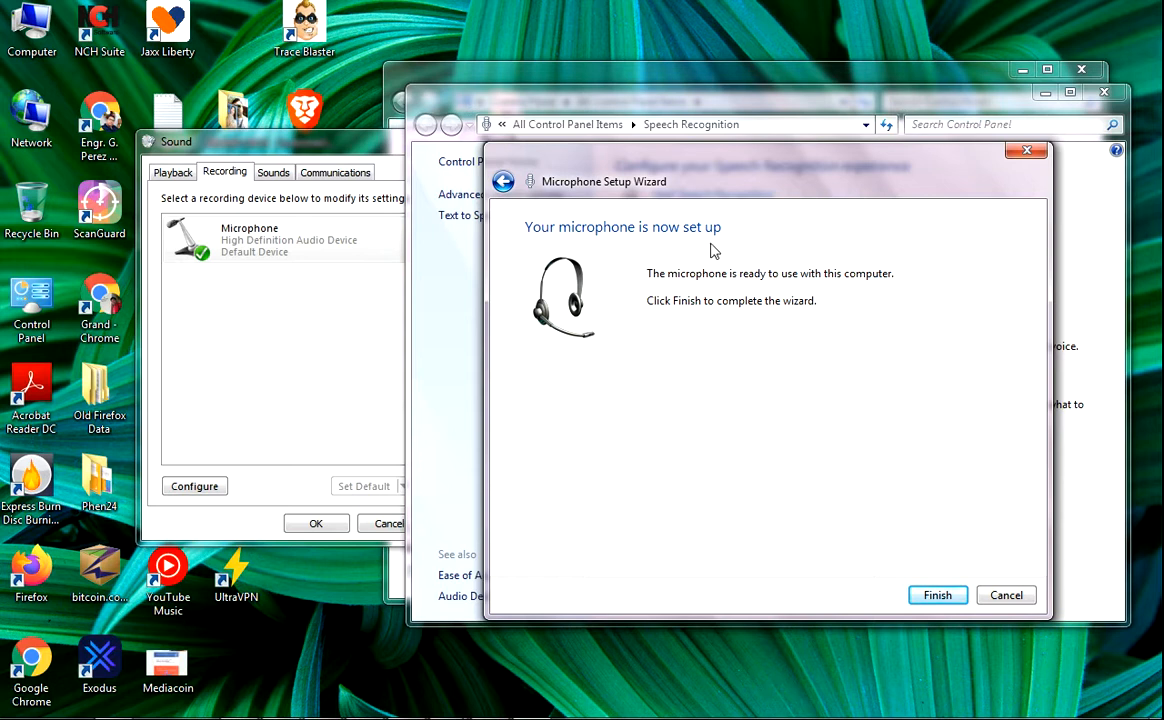
{"action": "mouse_move", "coordinate": [976, 428]}
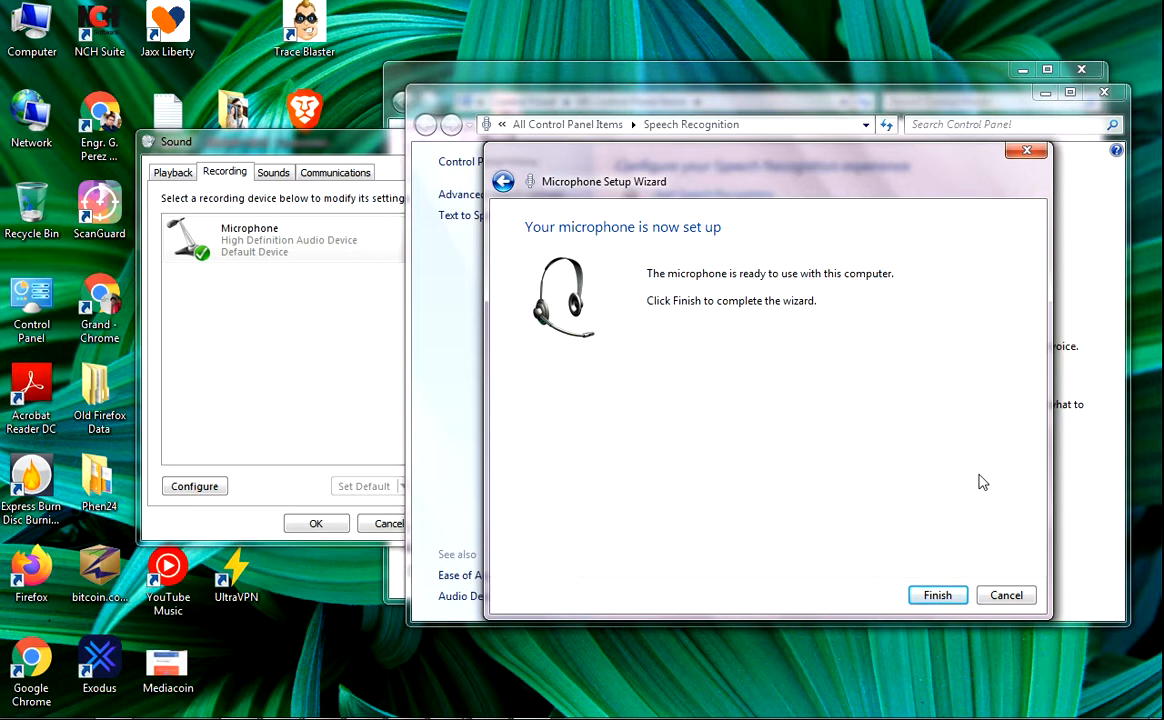
{"action": "mouse_move", "coordinate": [976, 558]}
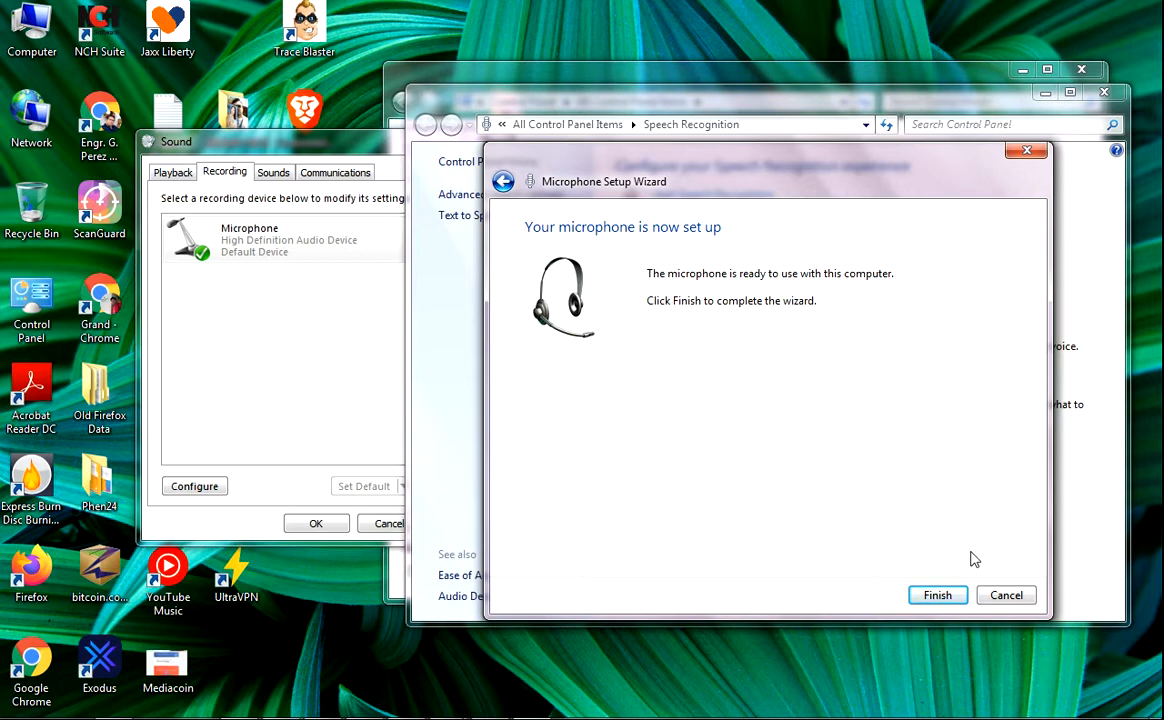
{"action": "mouse_move", "coordinate": [1032, 442]}
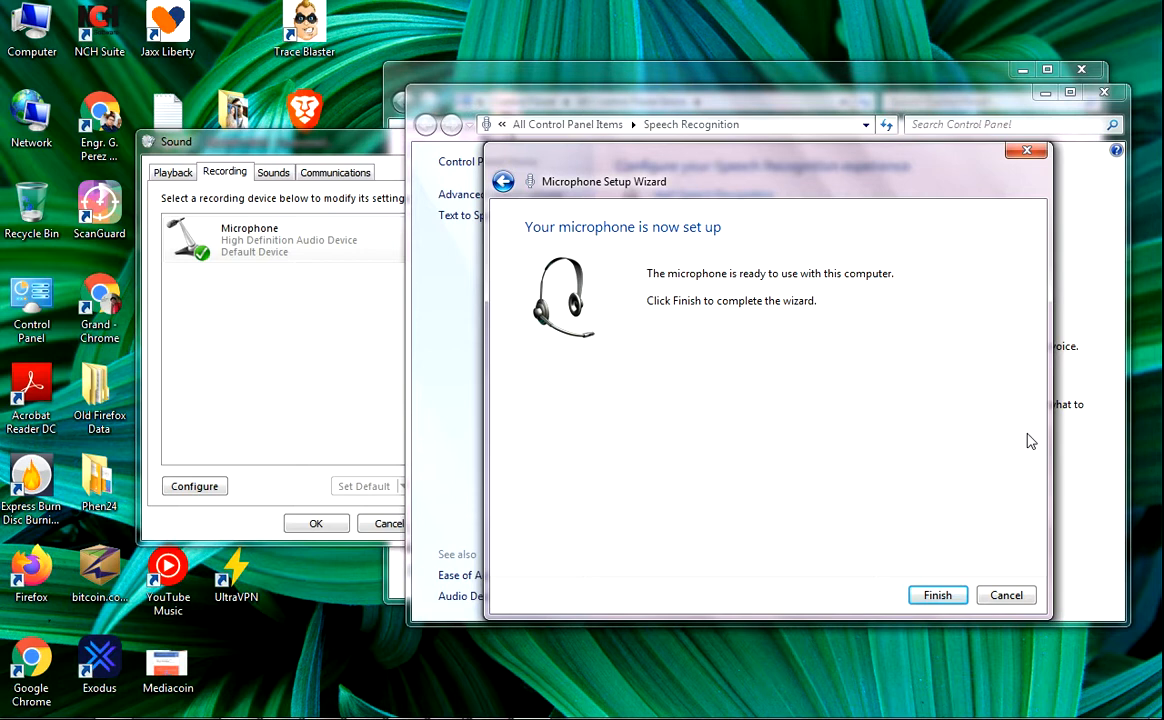
{"action": "mouse_move", "coordinate": [956, 530]}
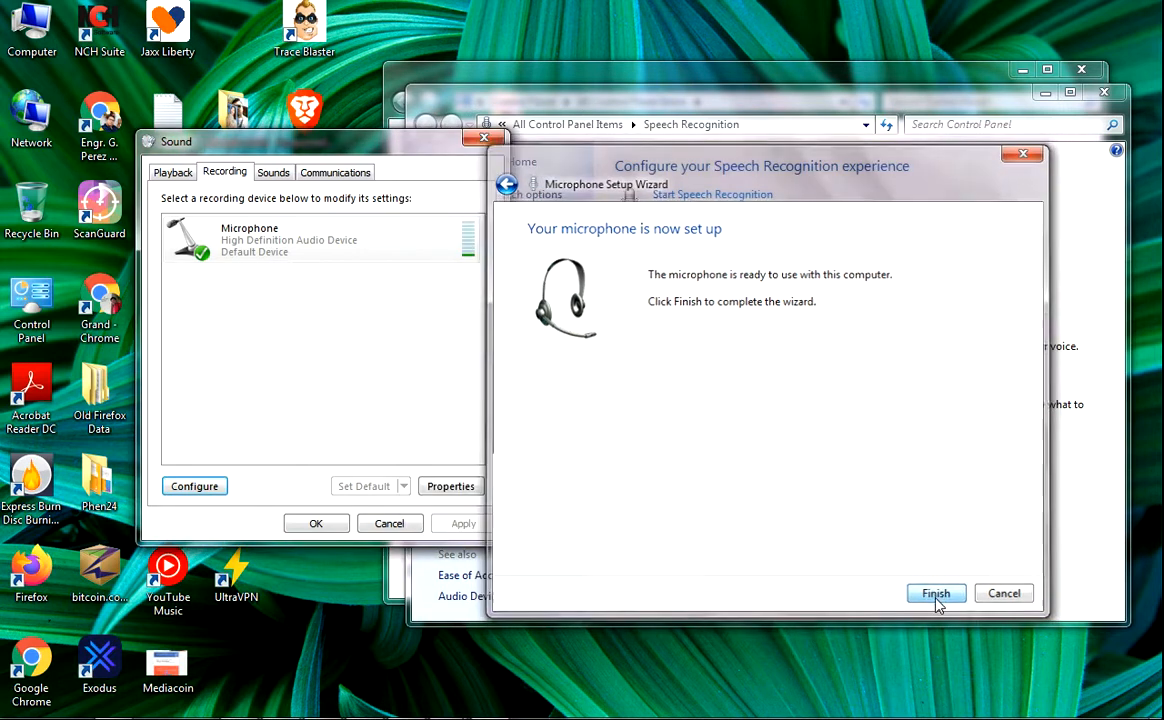
{"action": "left_click", "coordinate": [936, 592]}
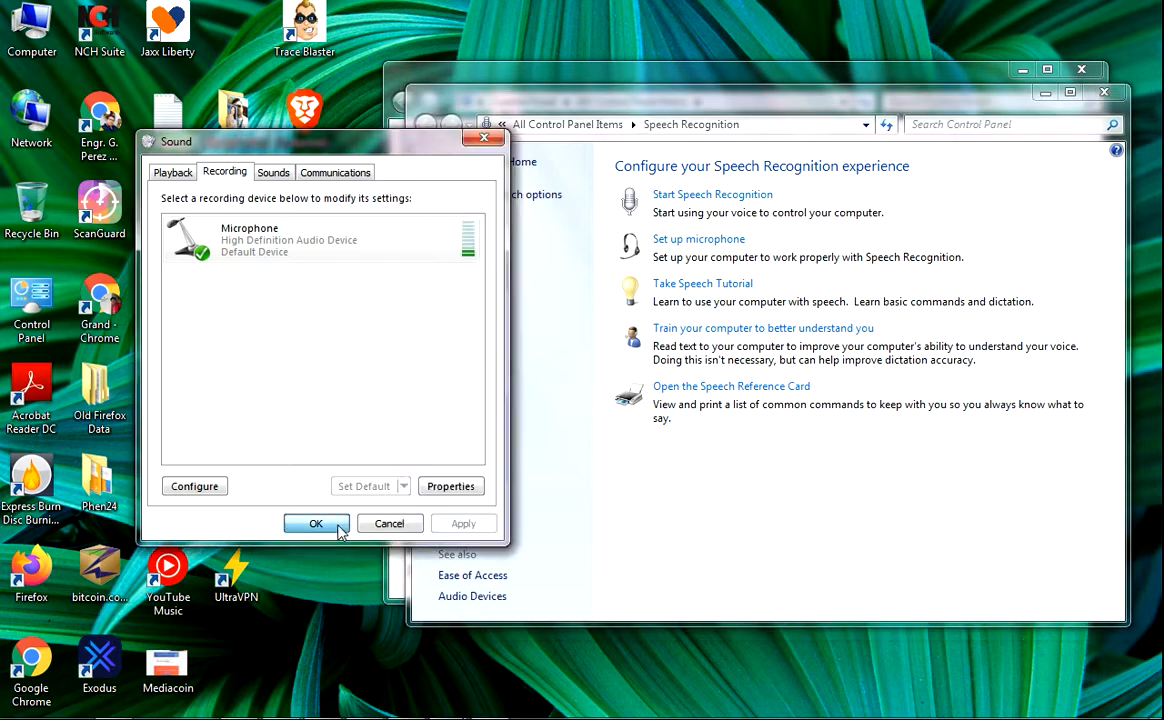
{"action": "left_click", "coordinate": [316, 524]}
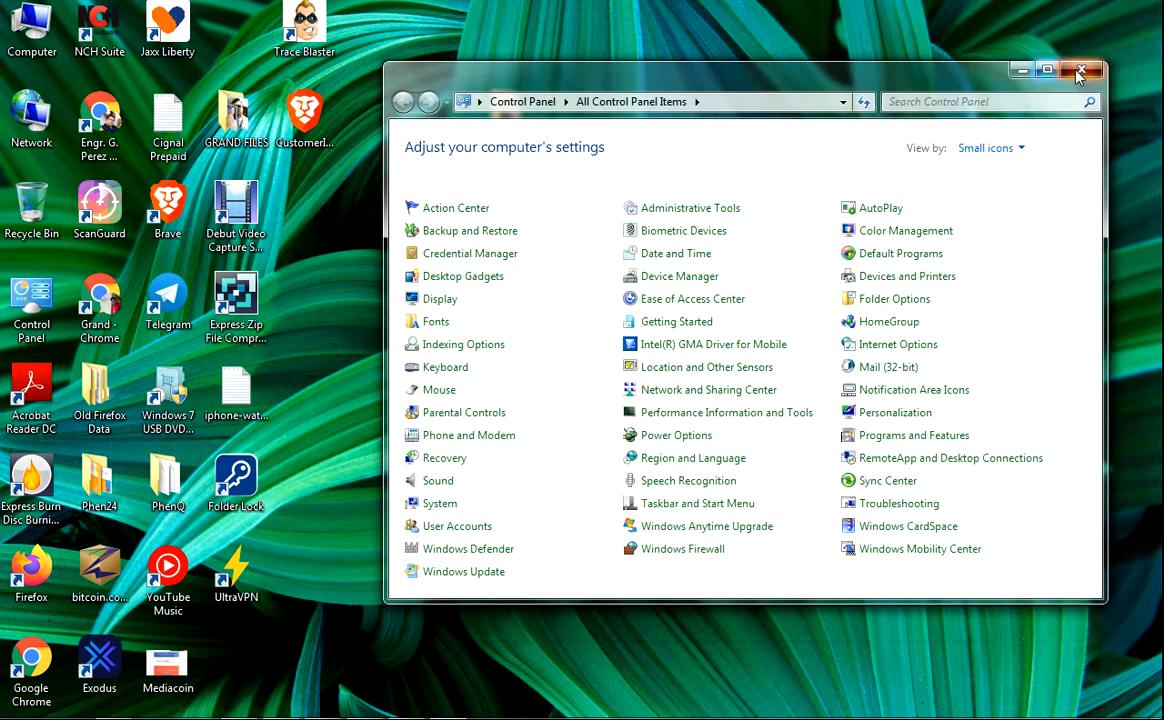
Close Control Panel and dismiss the colour scheme performance prompt
{"action": "left_click", "coordinate": [1080, 70]}
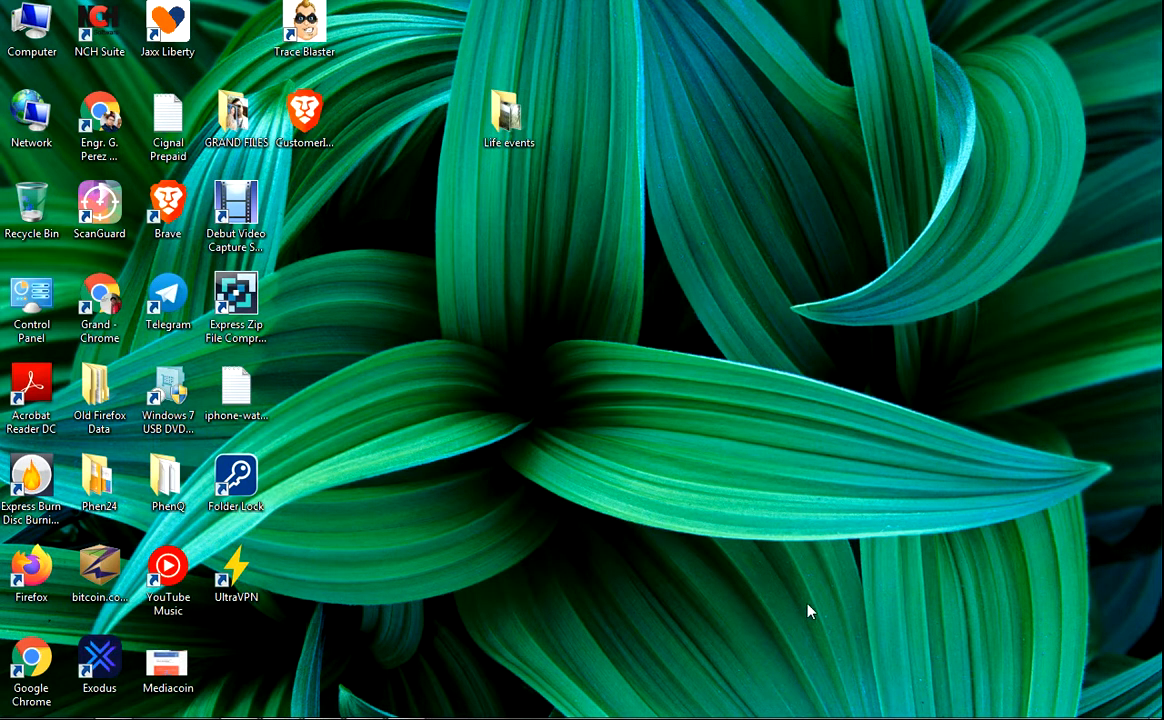
{"action": "mouse_move", "coordinate": [820, 592]}
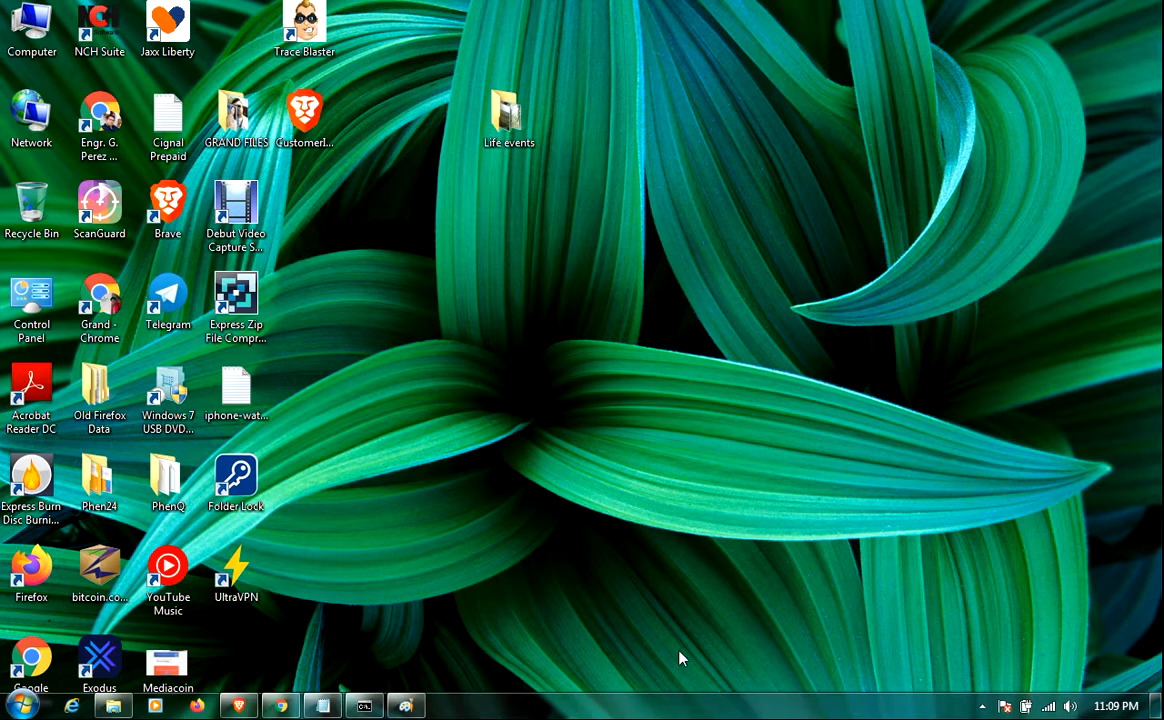
{"action": "mouse_move", "coordinate": [668, 660]}
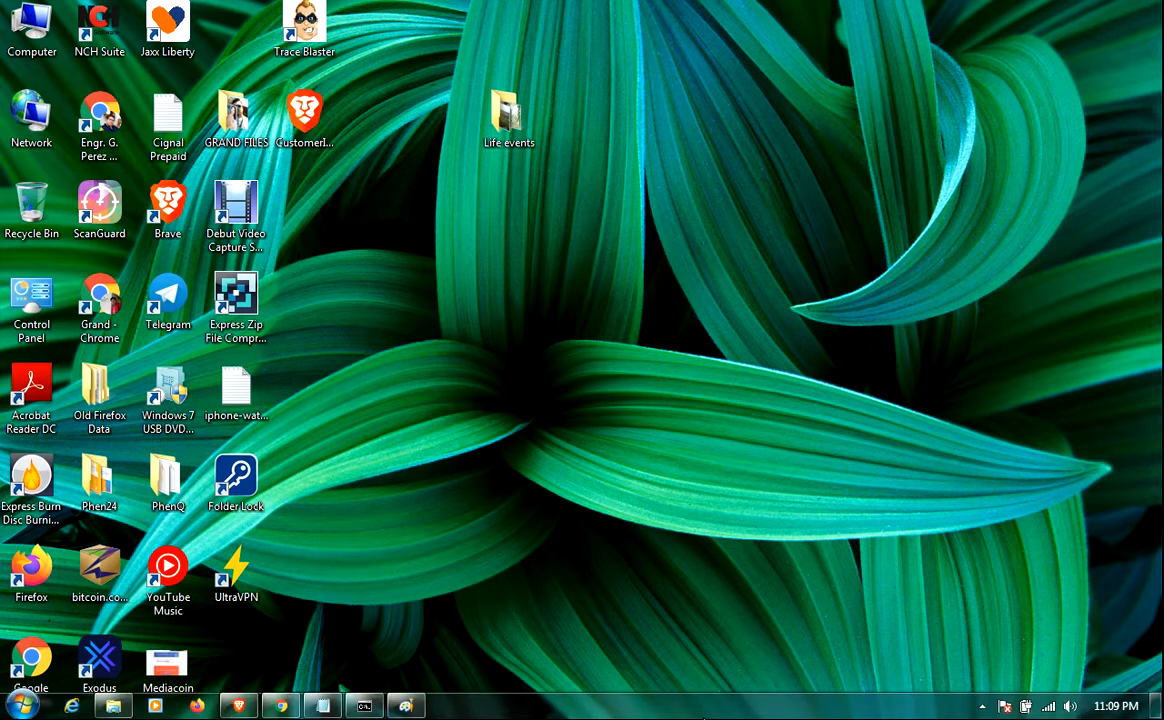
{"action": "mouse_move", "coordinate": [940, 576]}
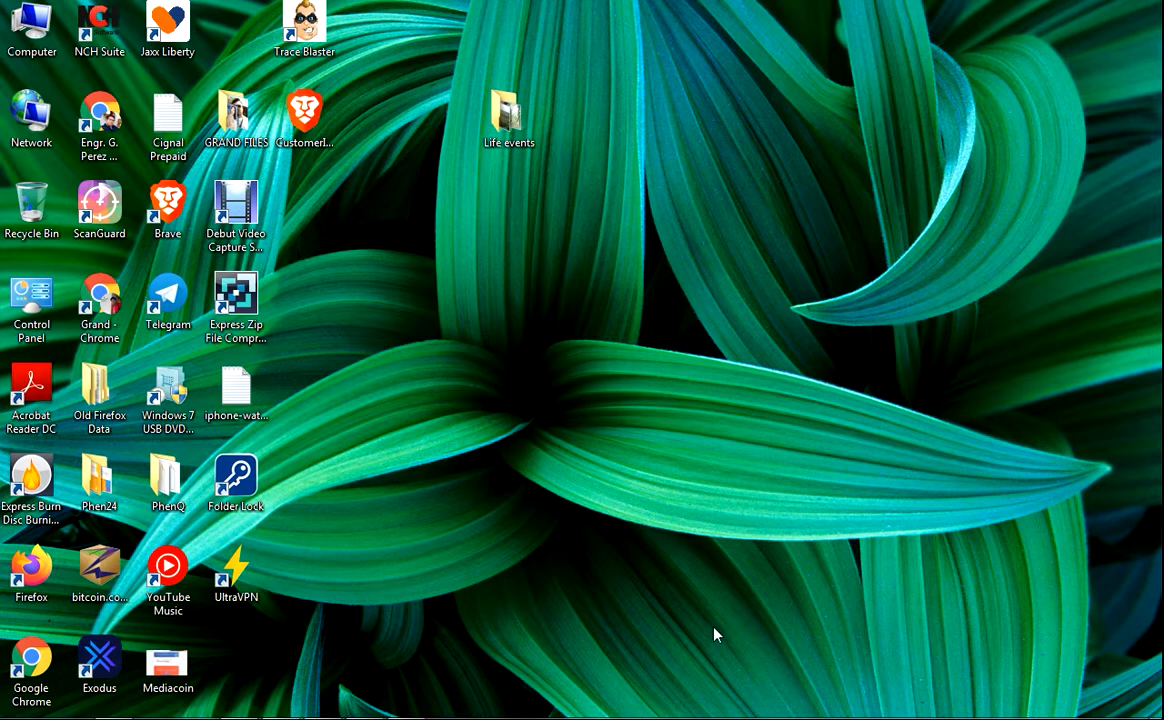
{"action": "mouse_move", "coordinate": [728, 636]}
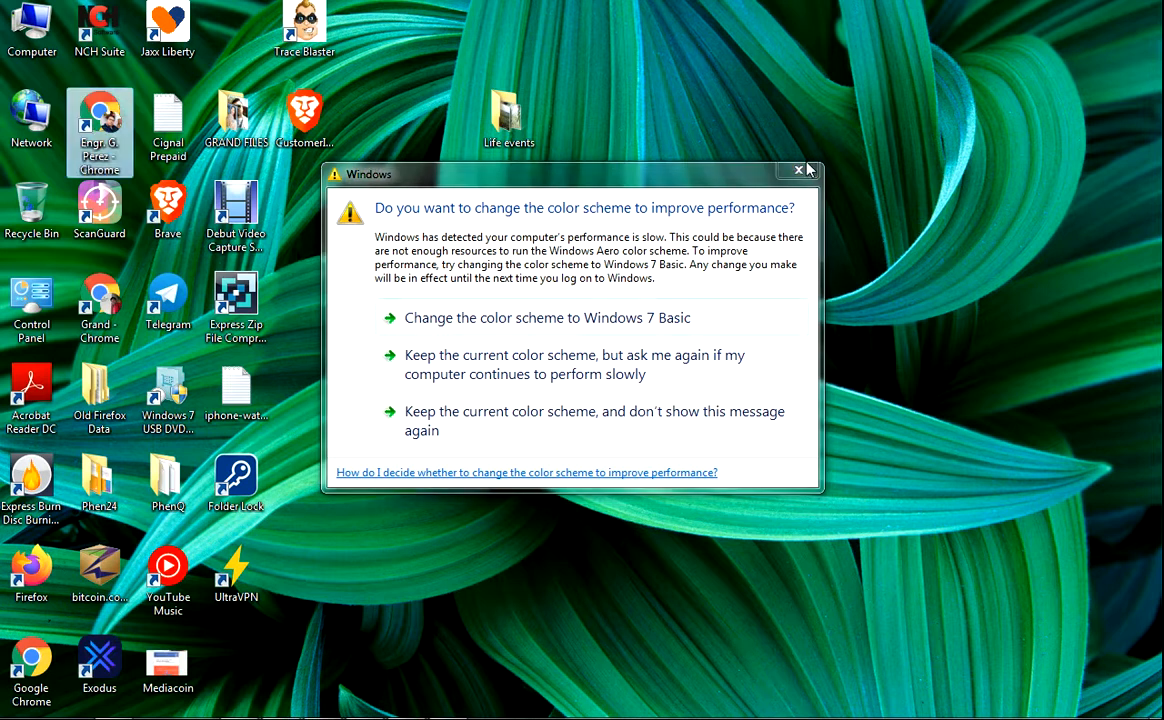
{"action": "left_click", "coordinate": [798, 170]}
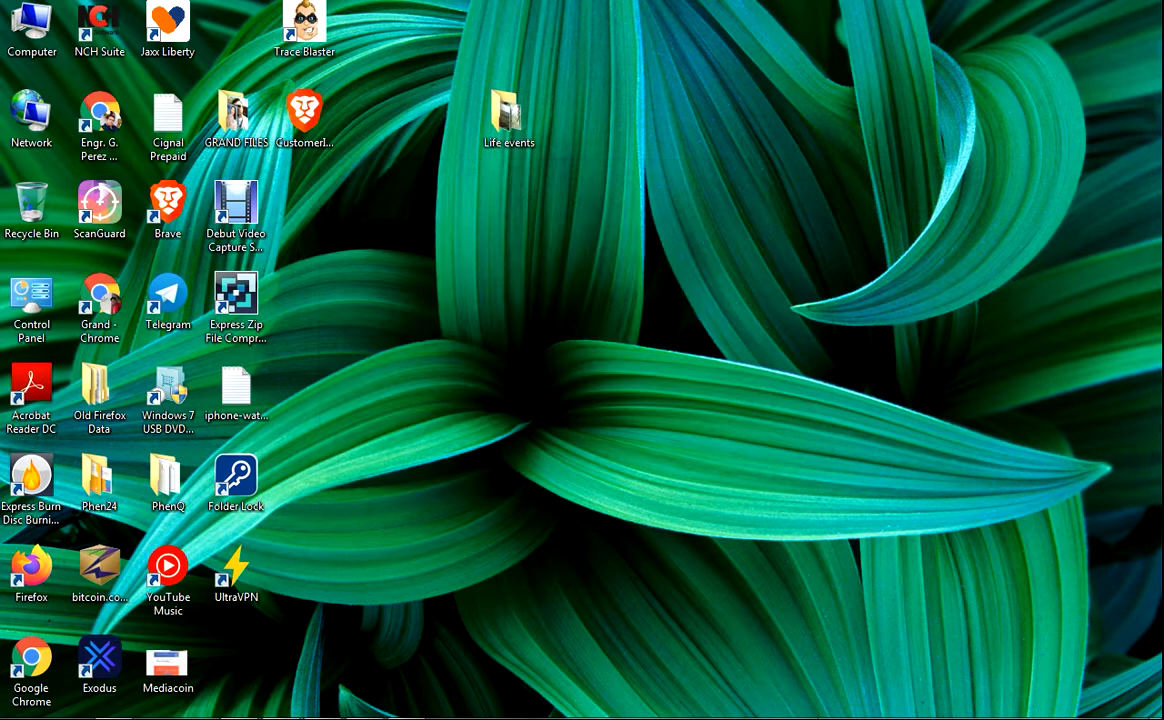
{"action": "mouse_move", "coordinate": [880, 694]}
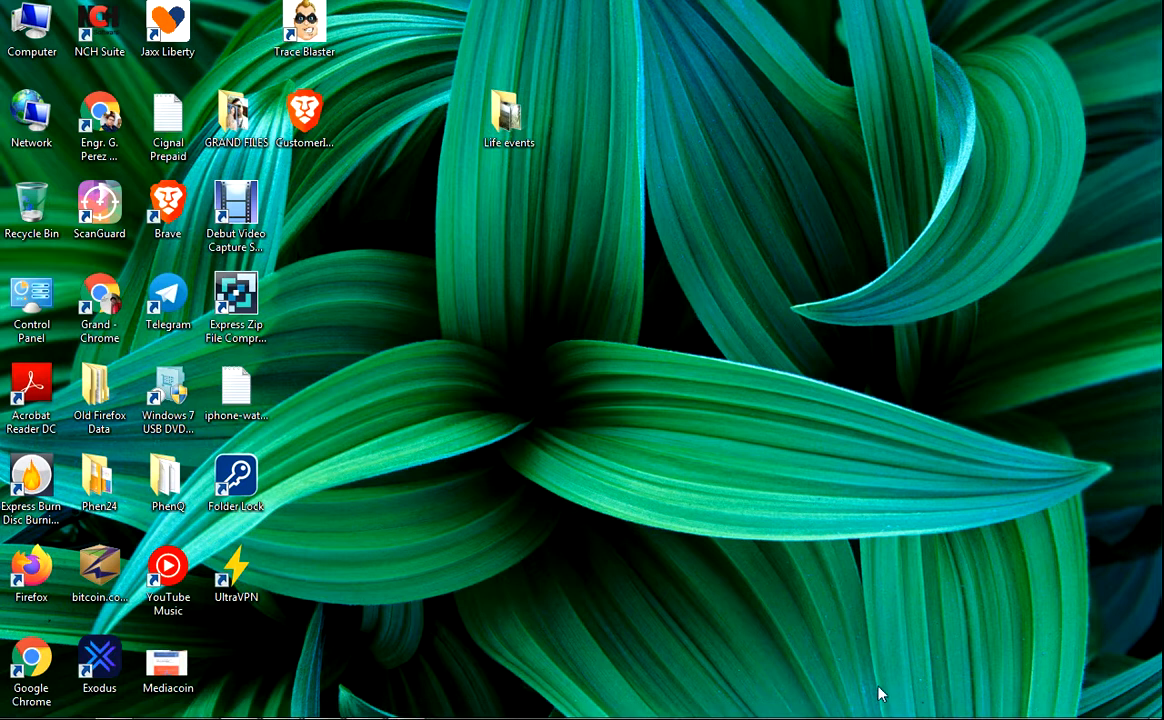
{"action": "mouse_move", "coordinate": [884, 520]}
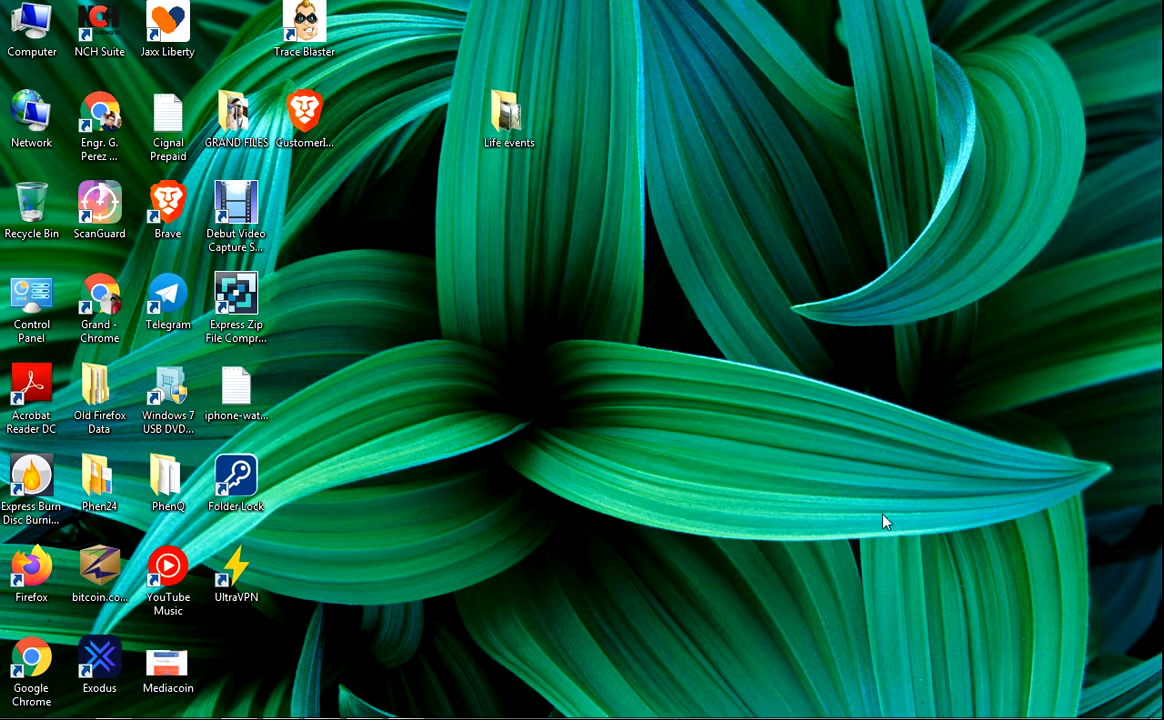